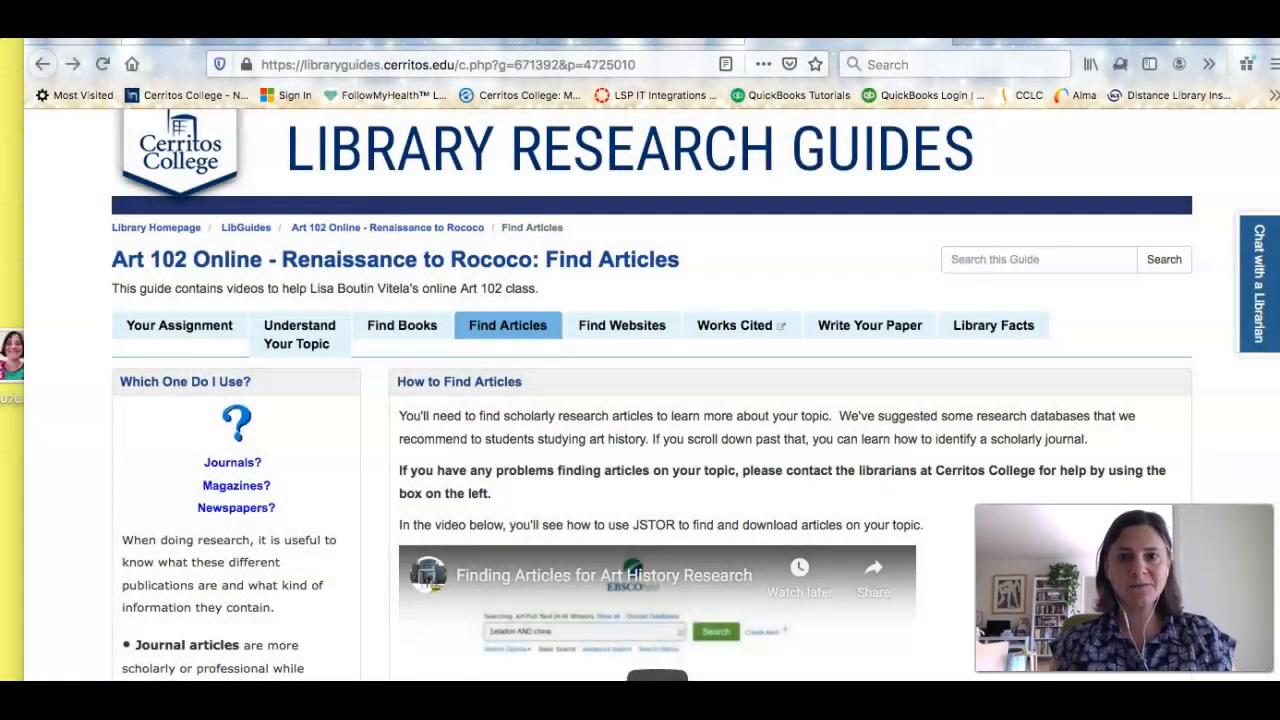
mouse_move(130, 265)
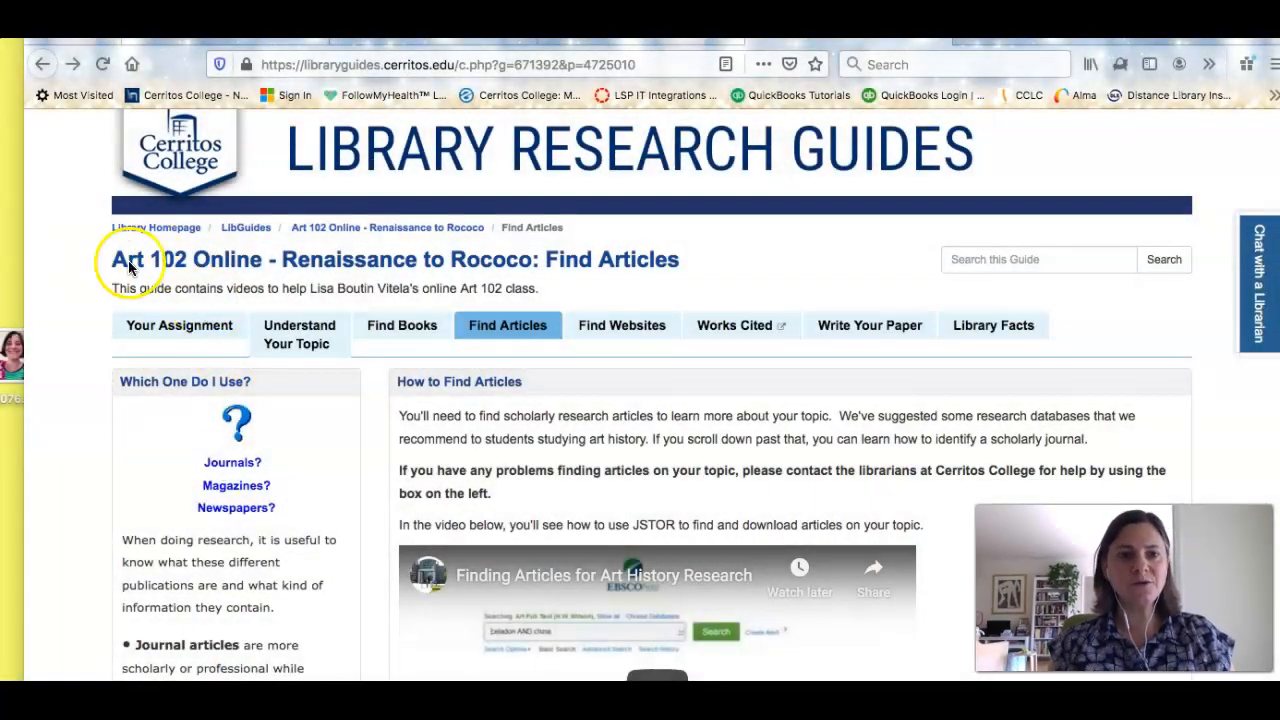
mouse_move(107, 327)
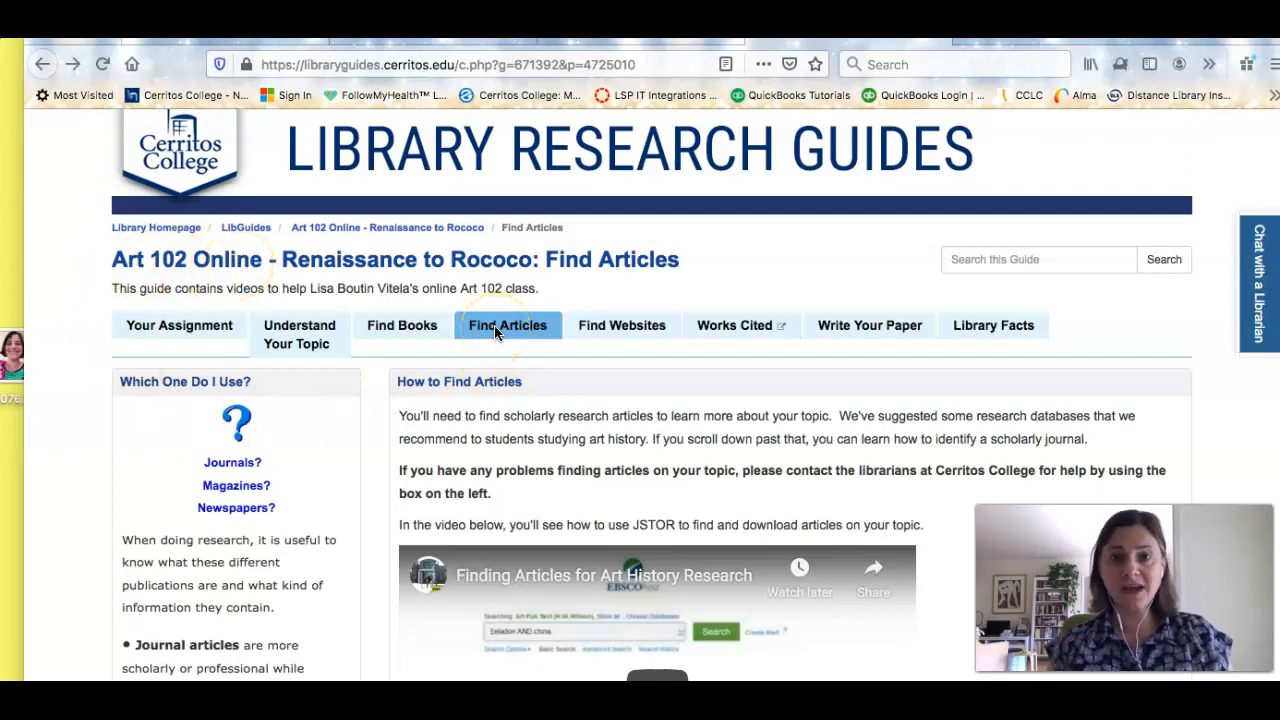
Scroll the Art 102 Find Articles guide down to its Useful Databases list
scroll(down, 3)
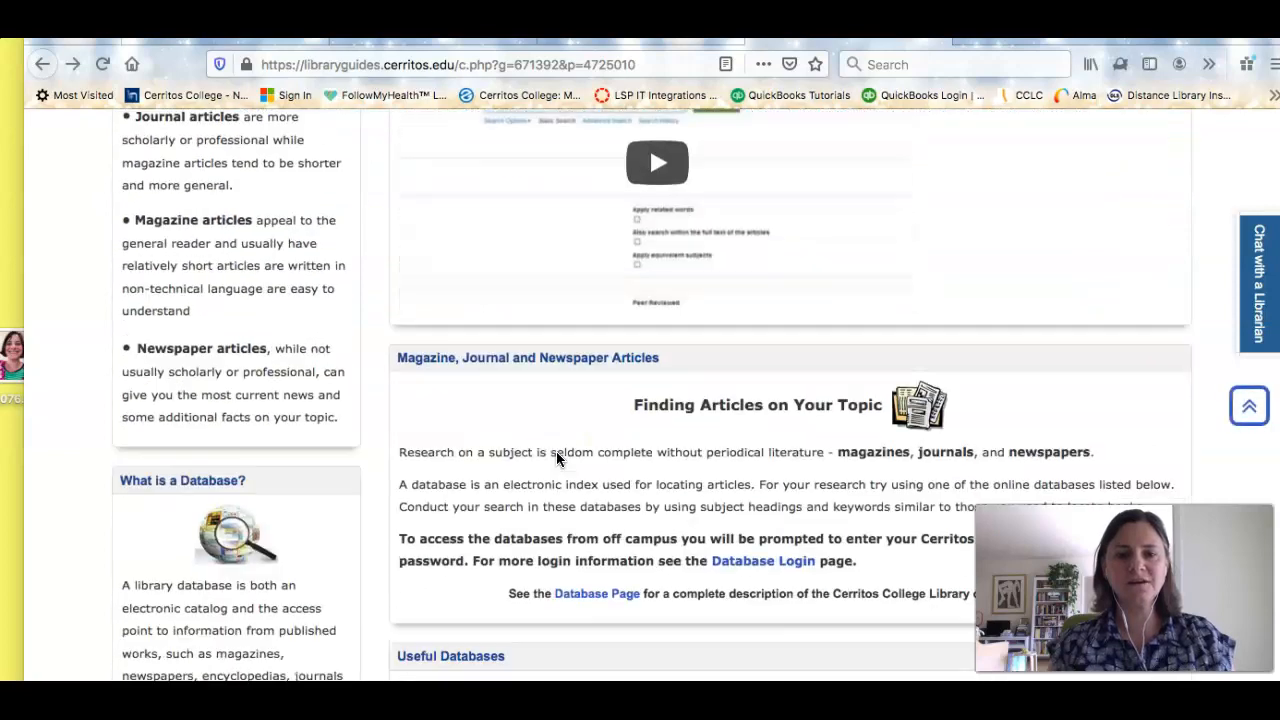
scroll(down, 3)
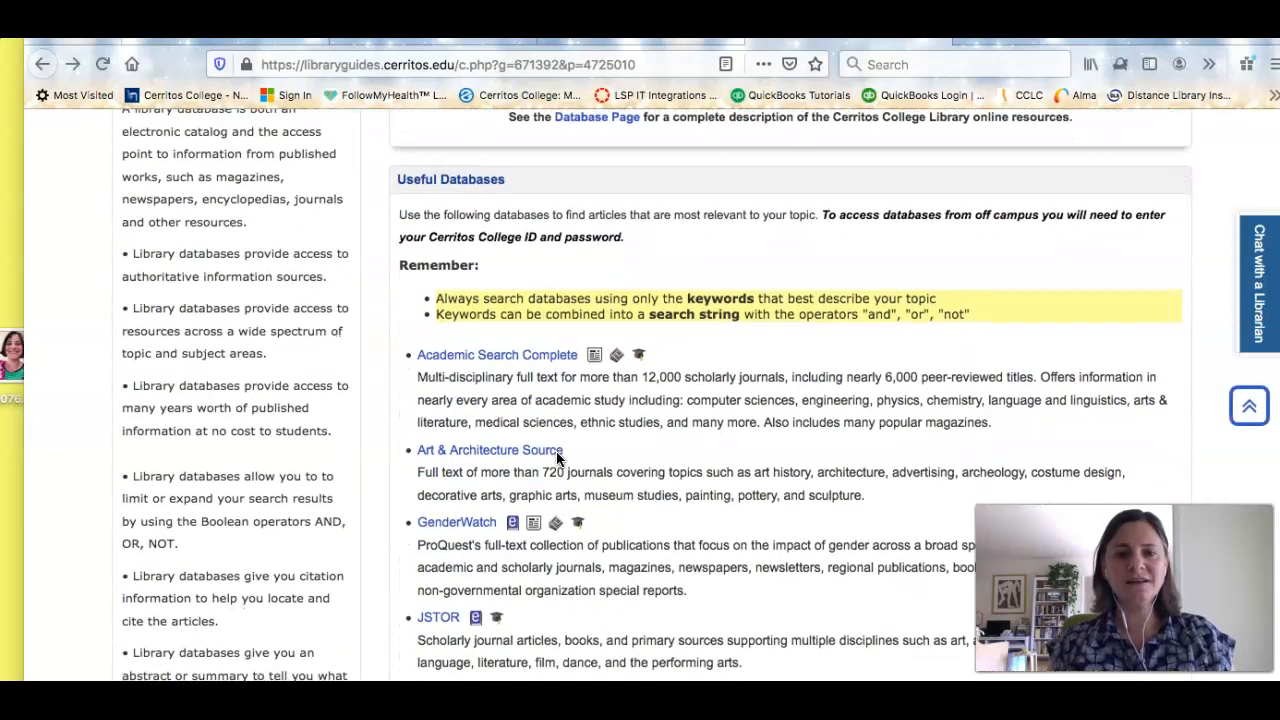
scroll(down, 3)
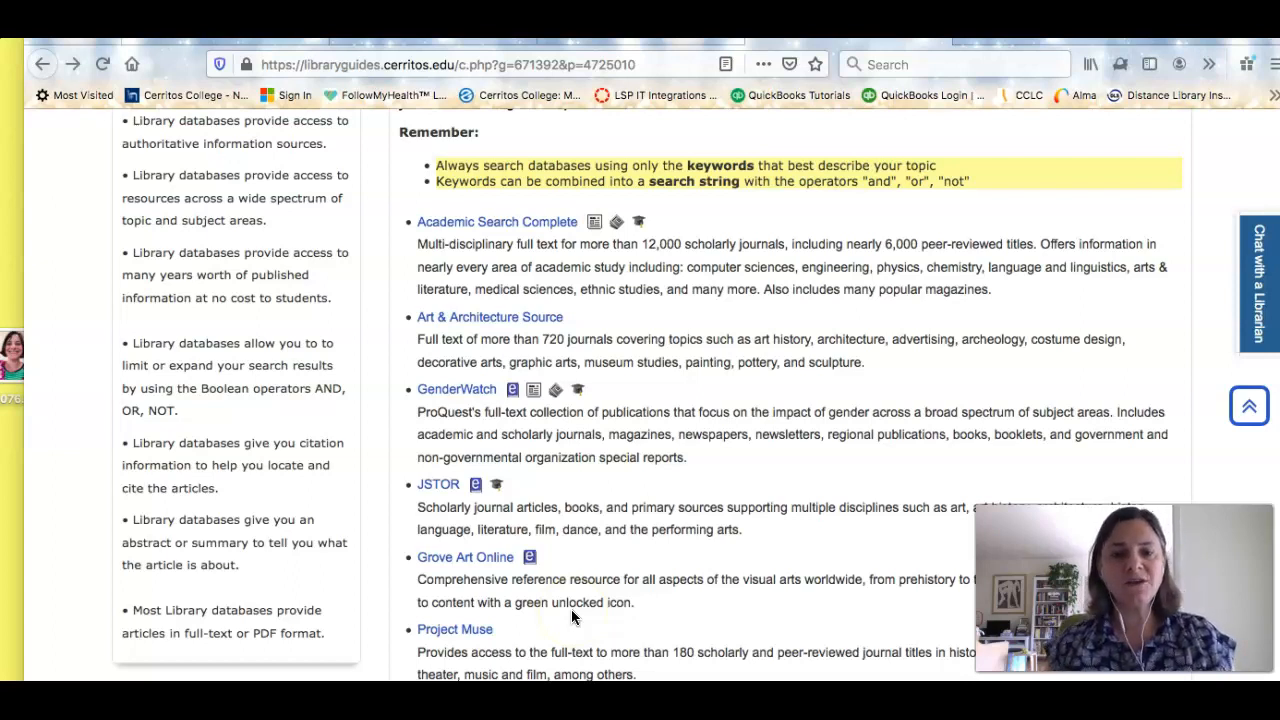
mouse_move(474, 252)
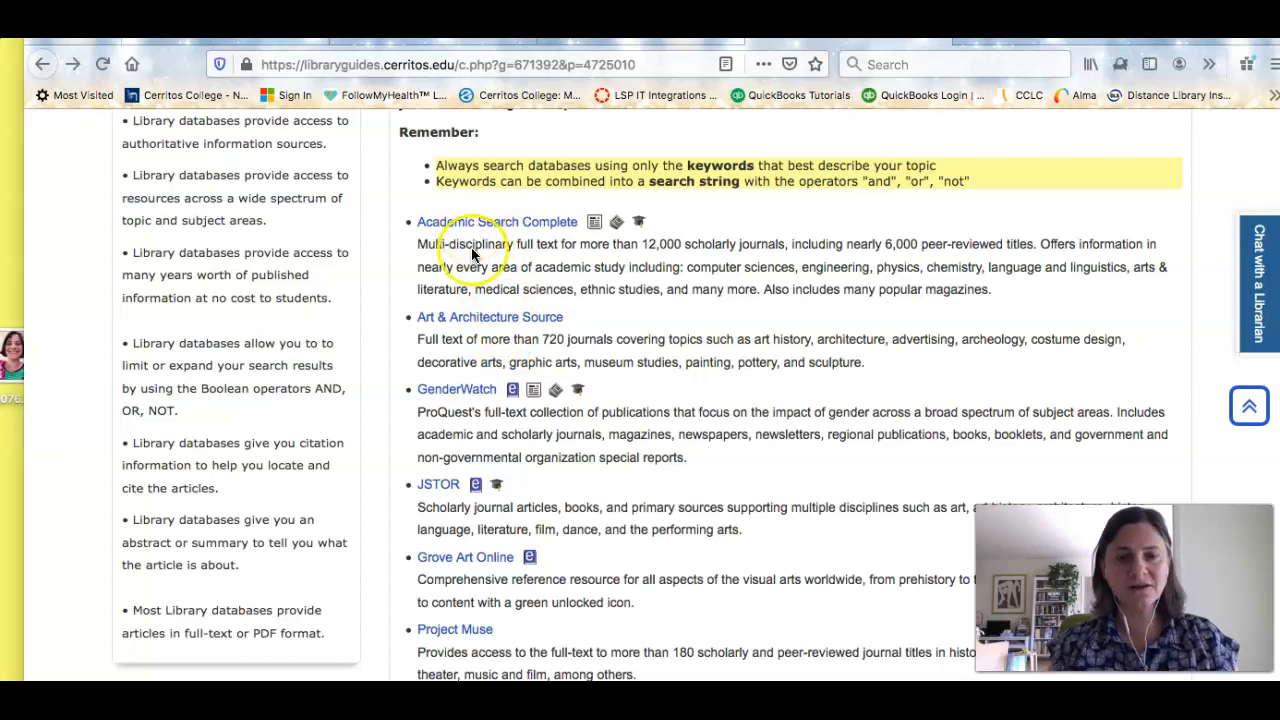
mouse_move(490, 347)
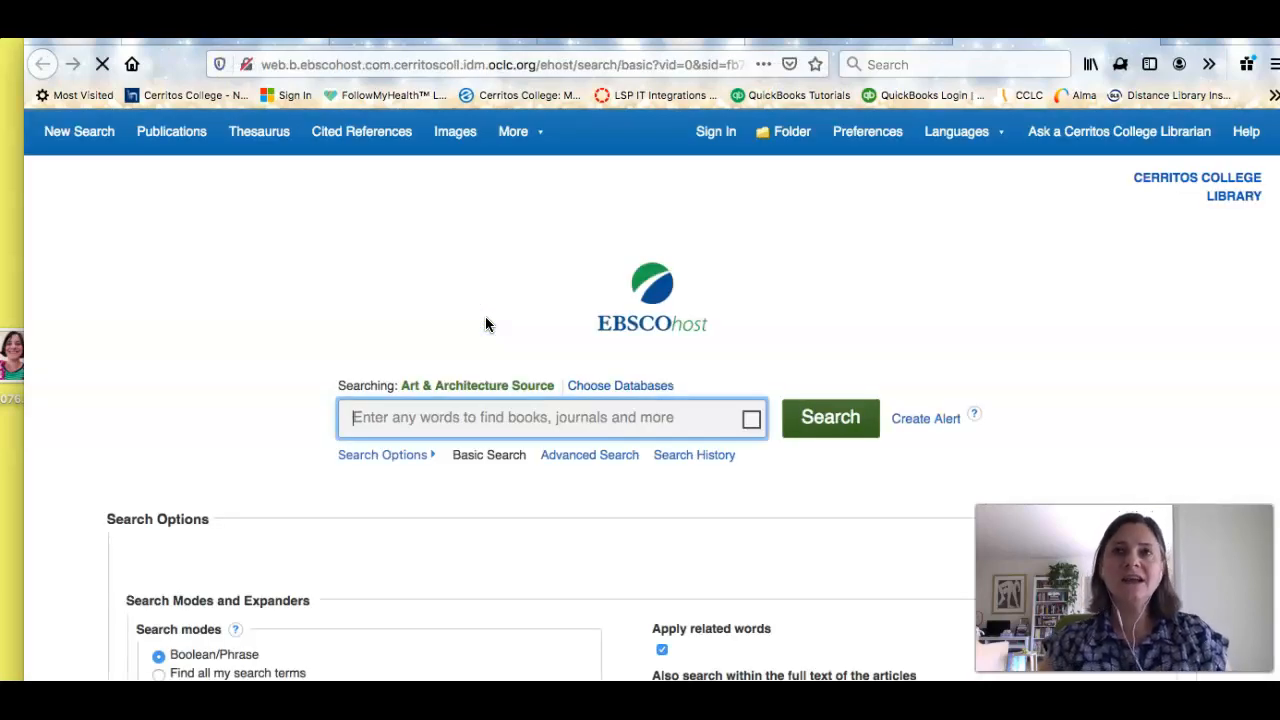
Search Art & Architecture Source for "hieronymus bosch" AND iconography via the autocomplete suggestion
click(540, 417)
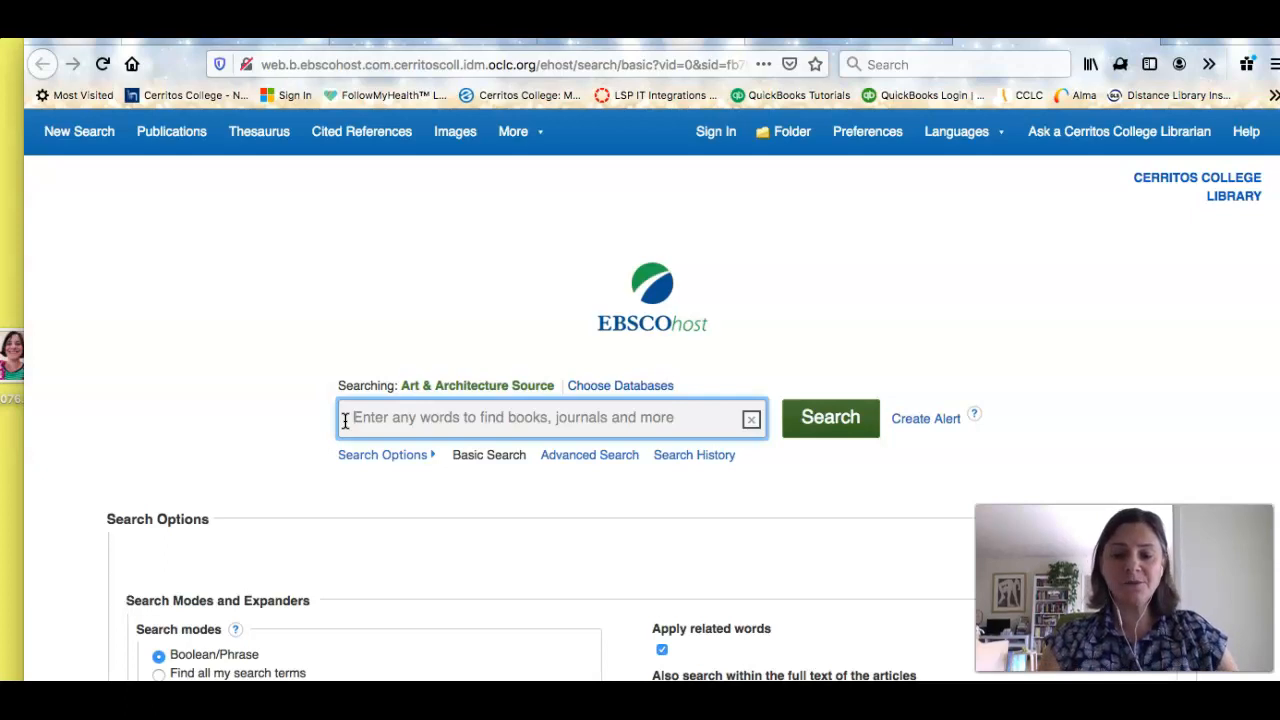
text("hier)
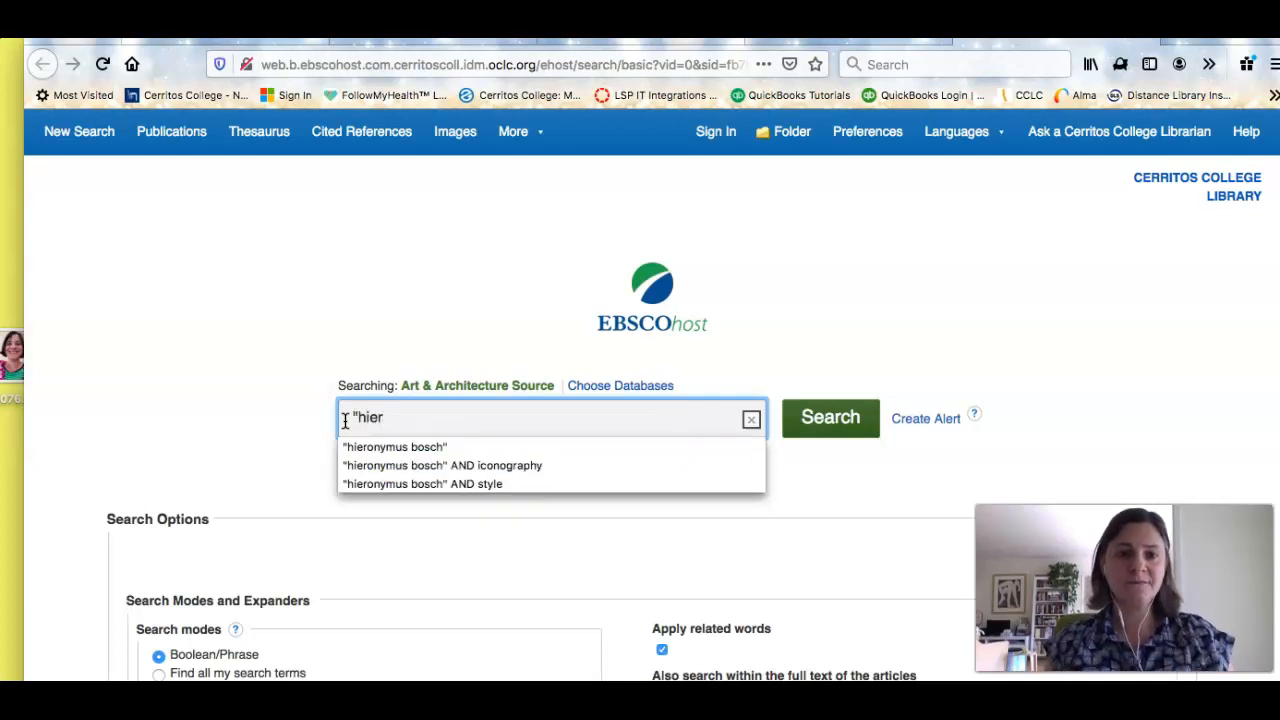
click(394, 446)
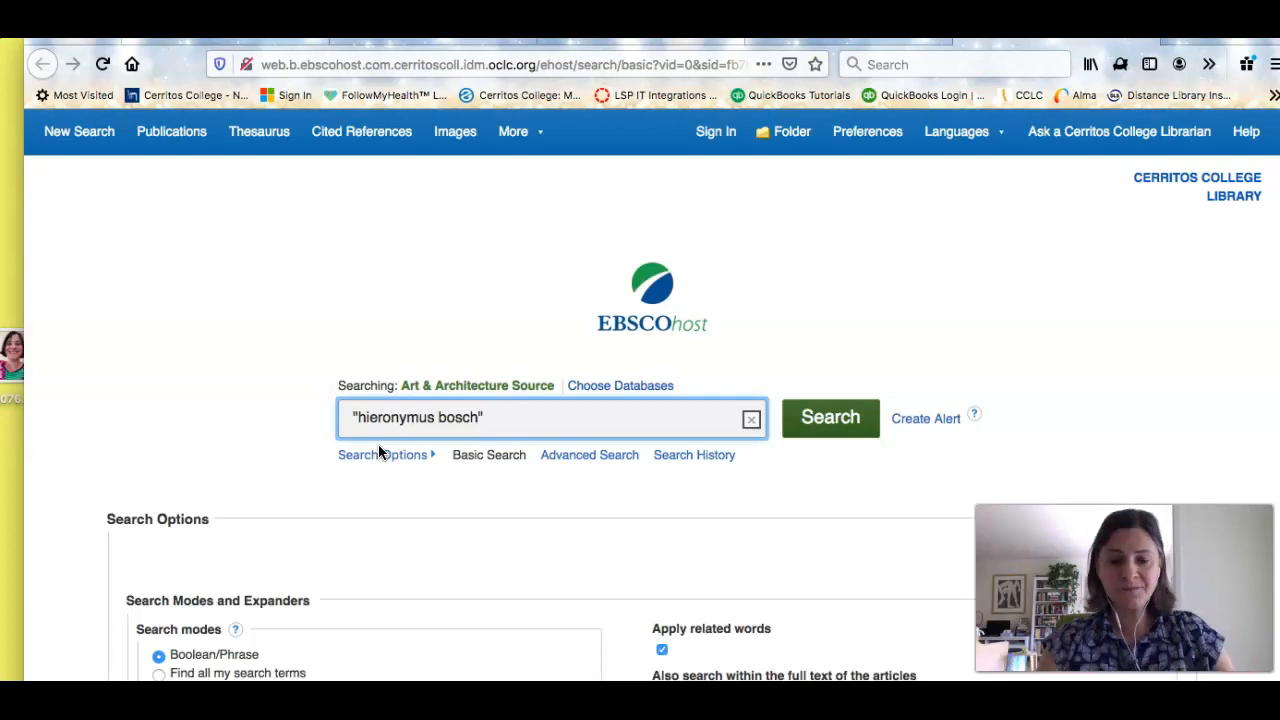
text(AND i)
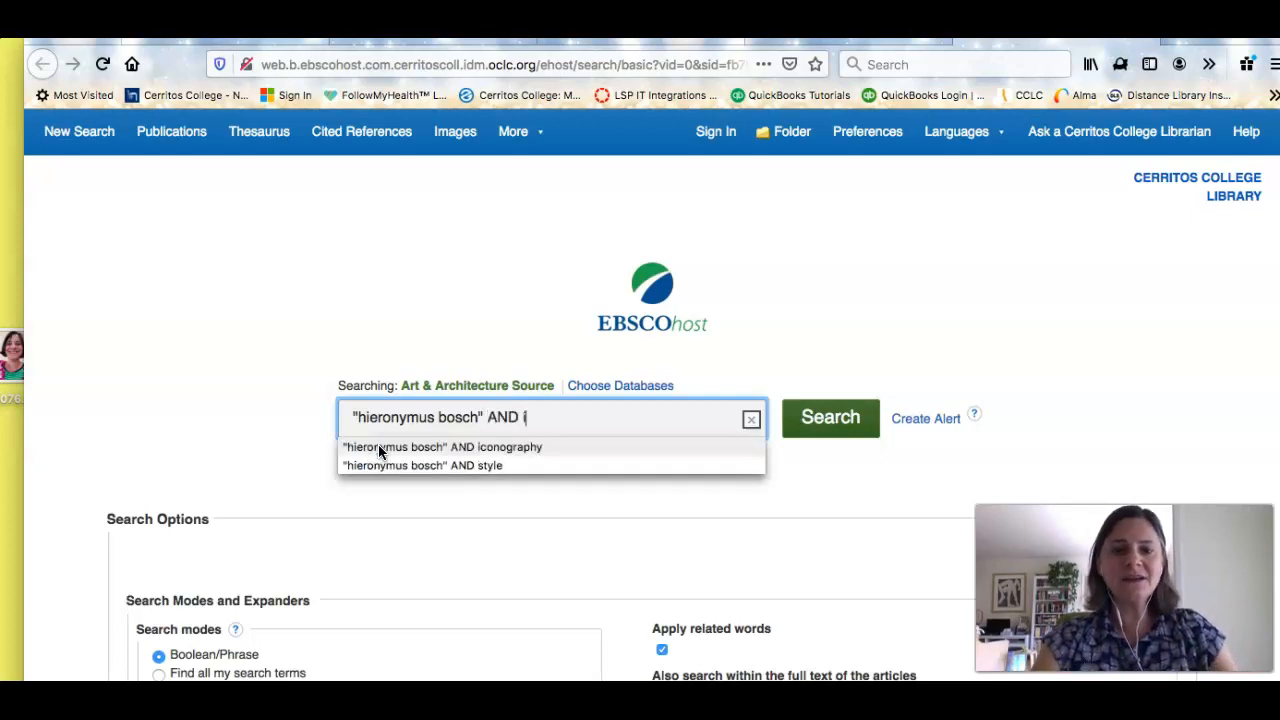
text(d)
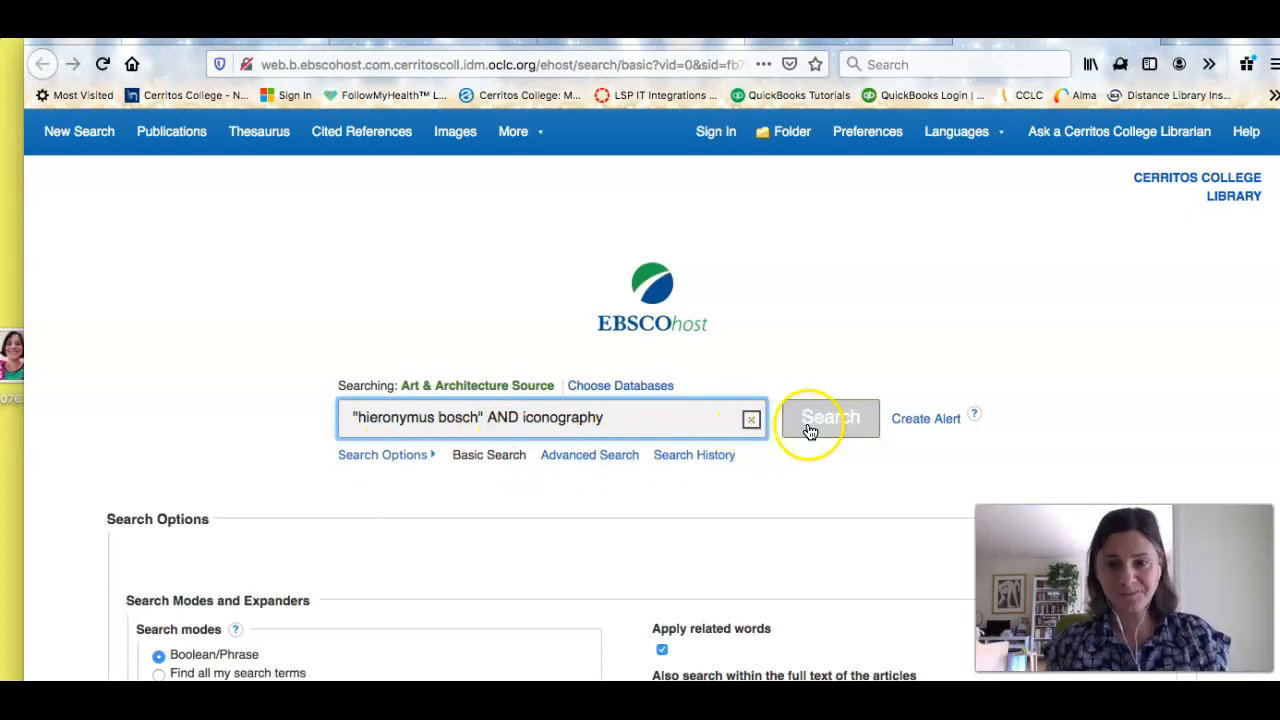
click(829, 417)
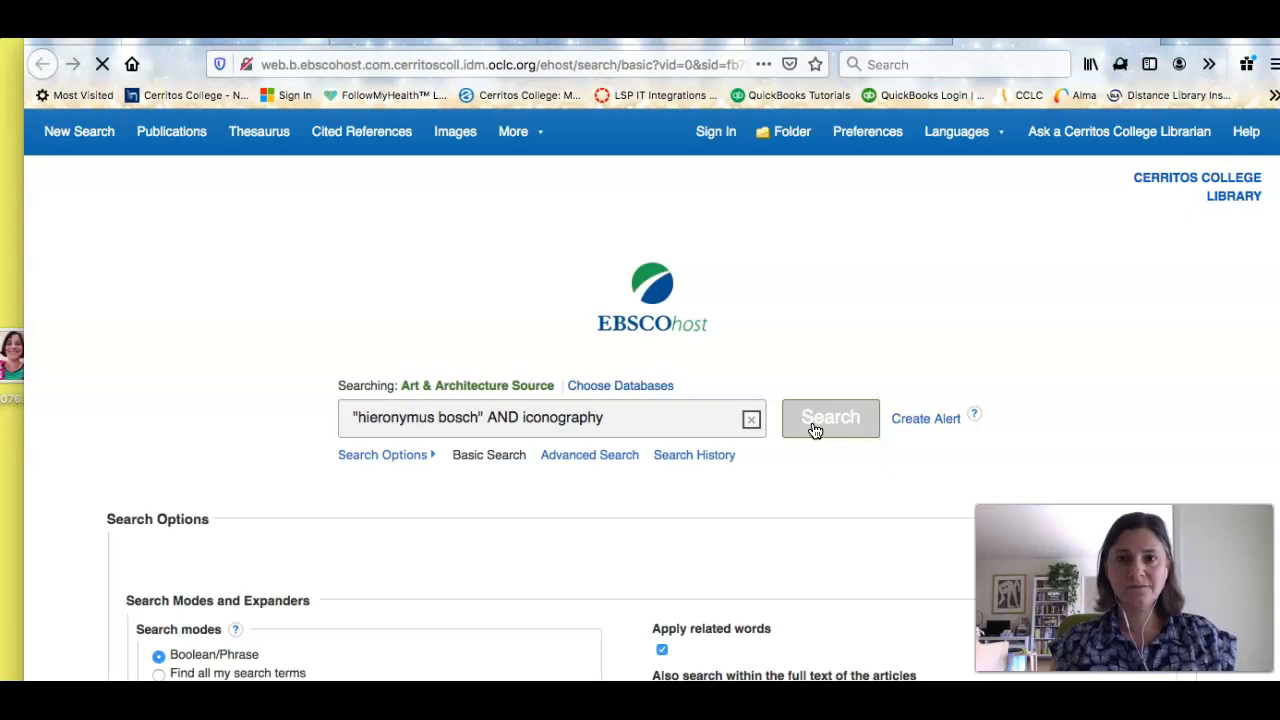
Limit the Bosch iconography results to Full Text and Peer Reviewed, leaving 2 articles
click(829, 417)
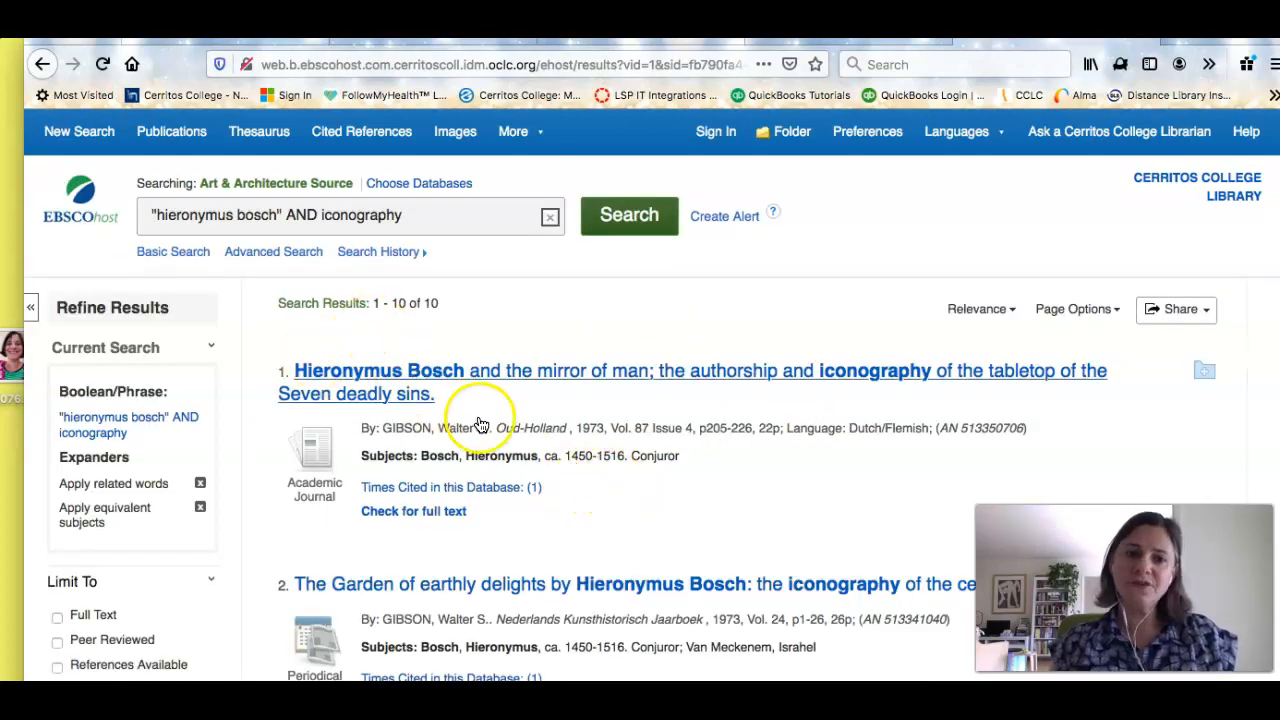
scroll(down, 3)
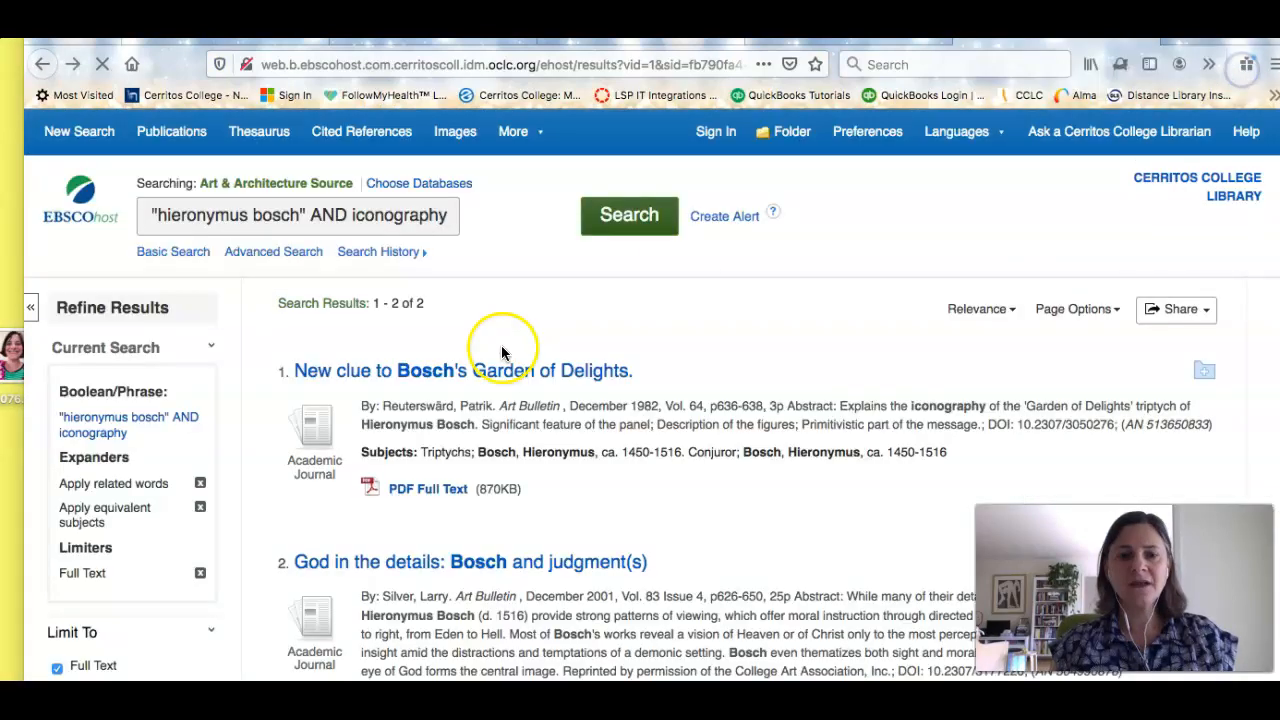
scroll(down, 3)
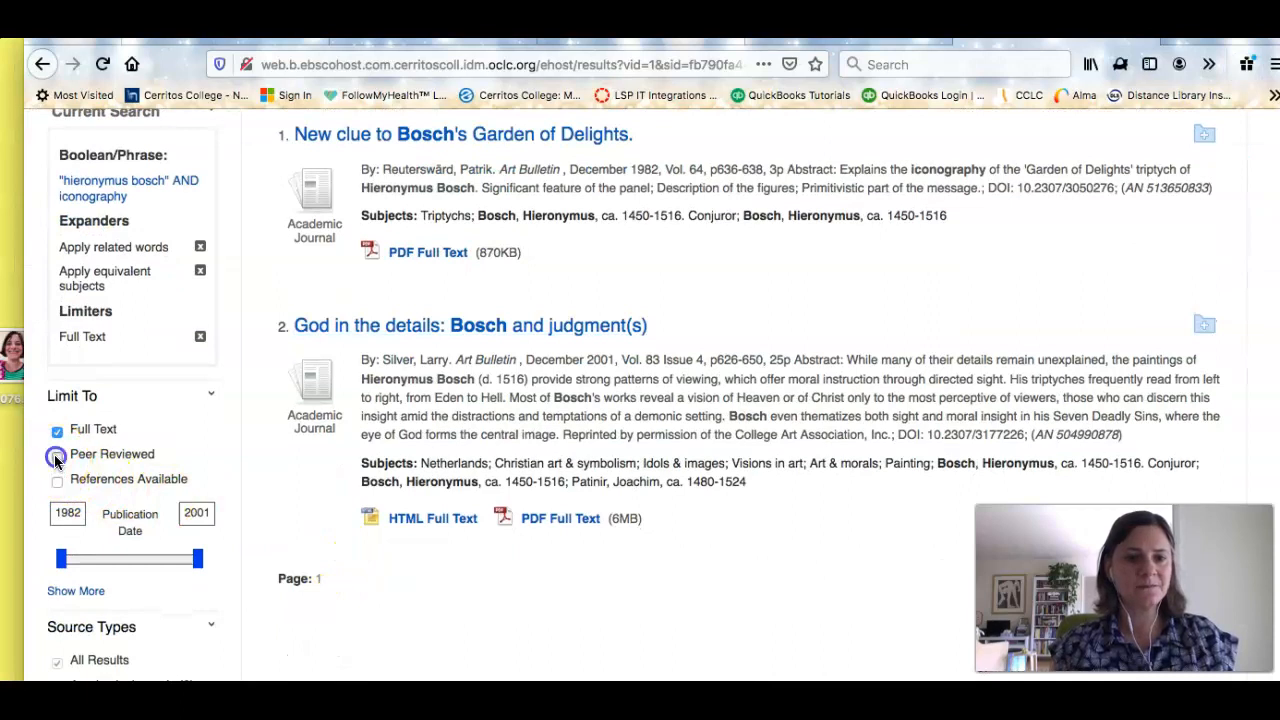
click(57, 453)
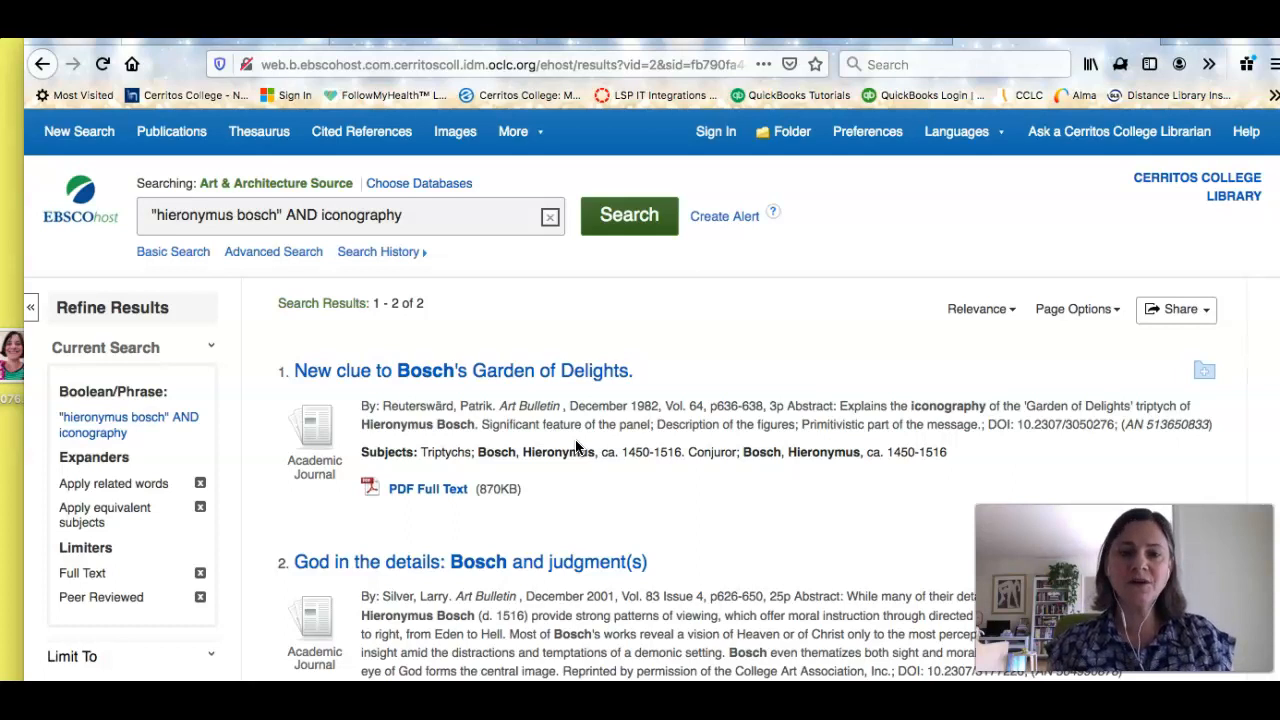
scroll(down, 3)
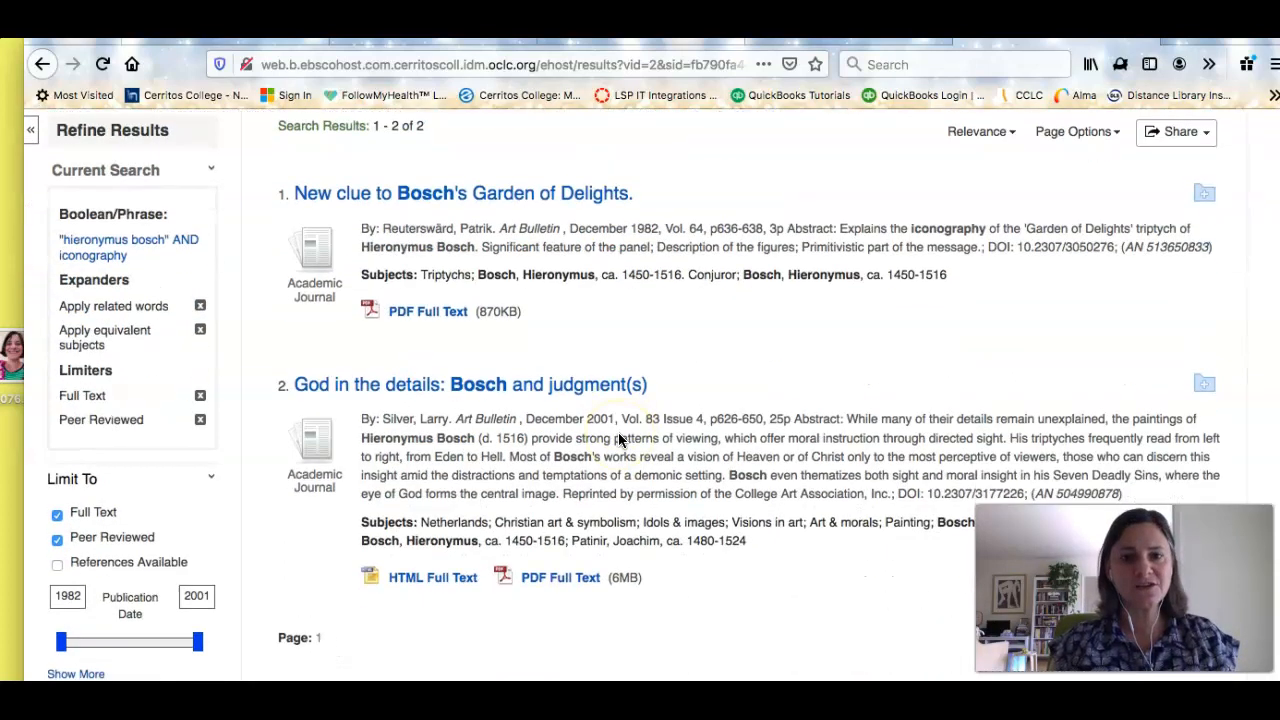
mouse_move(840, 228)
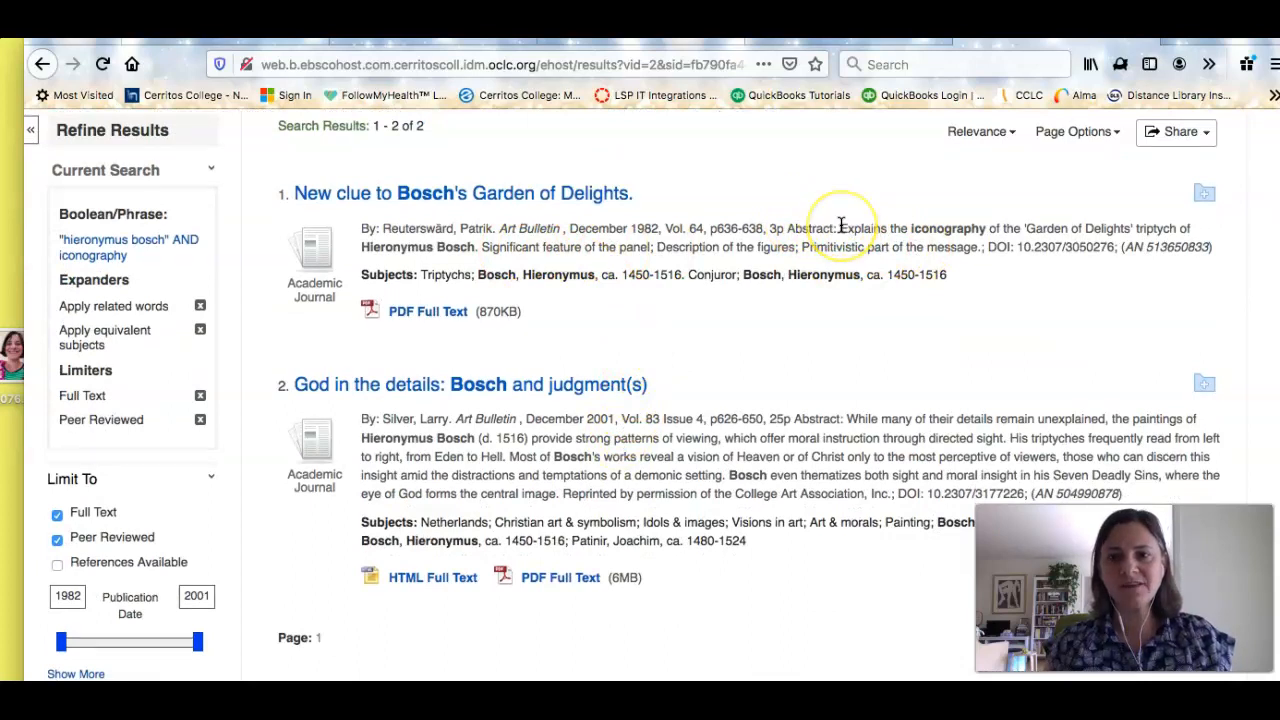
mouse_move(1167, 220)
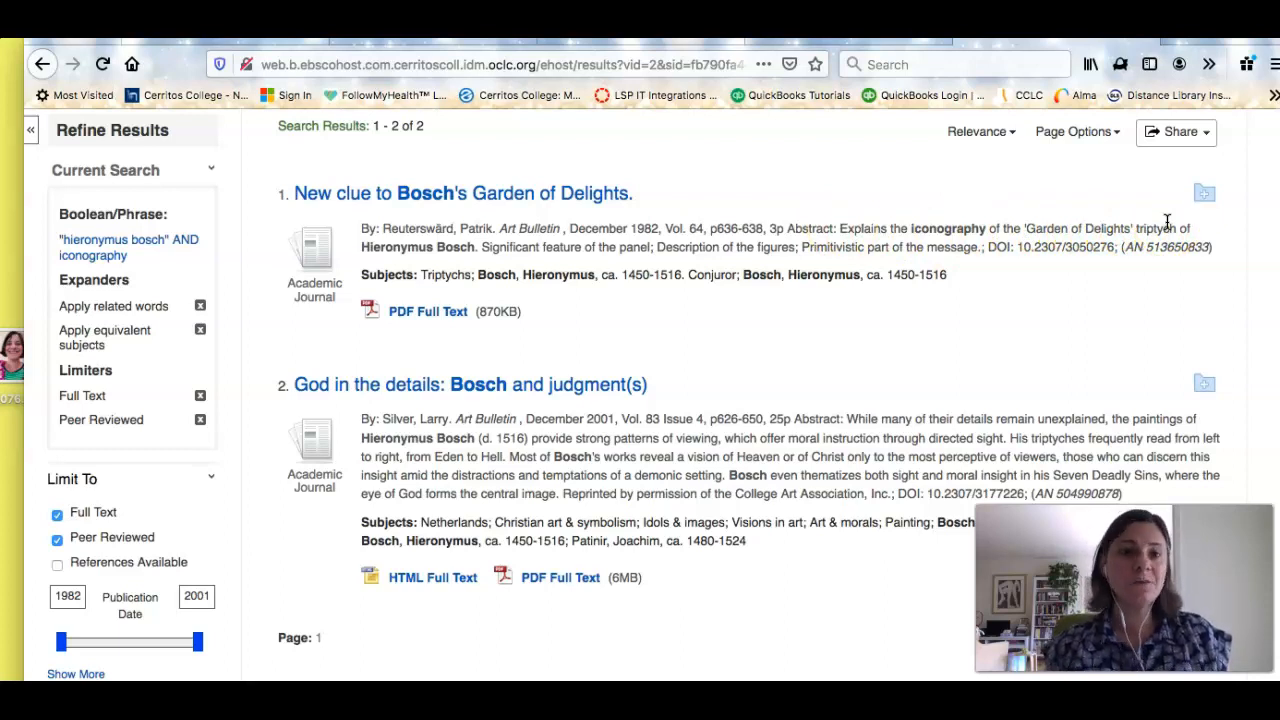
mouse_move(508, 196)
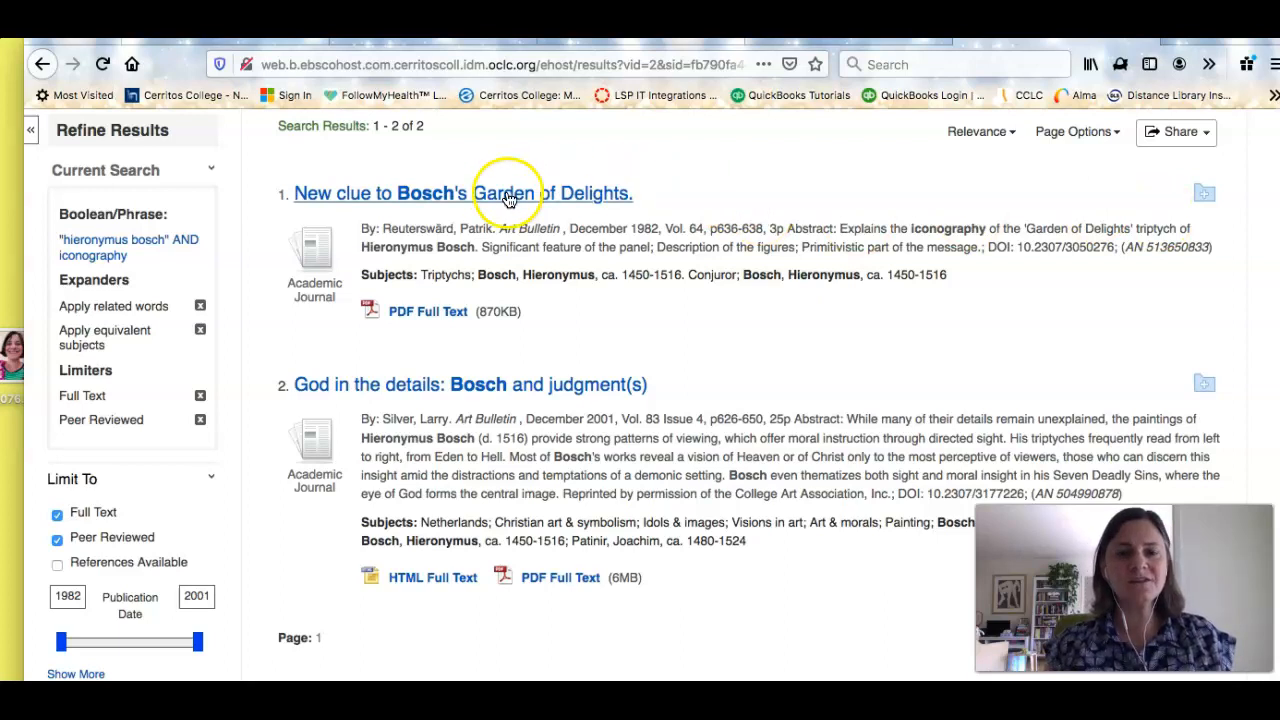
Open the "A New Clue to Bosch's Garden of Delights" record and scroll its PDF full text
click(505, 193)
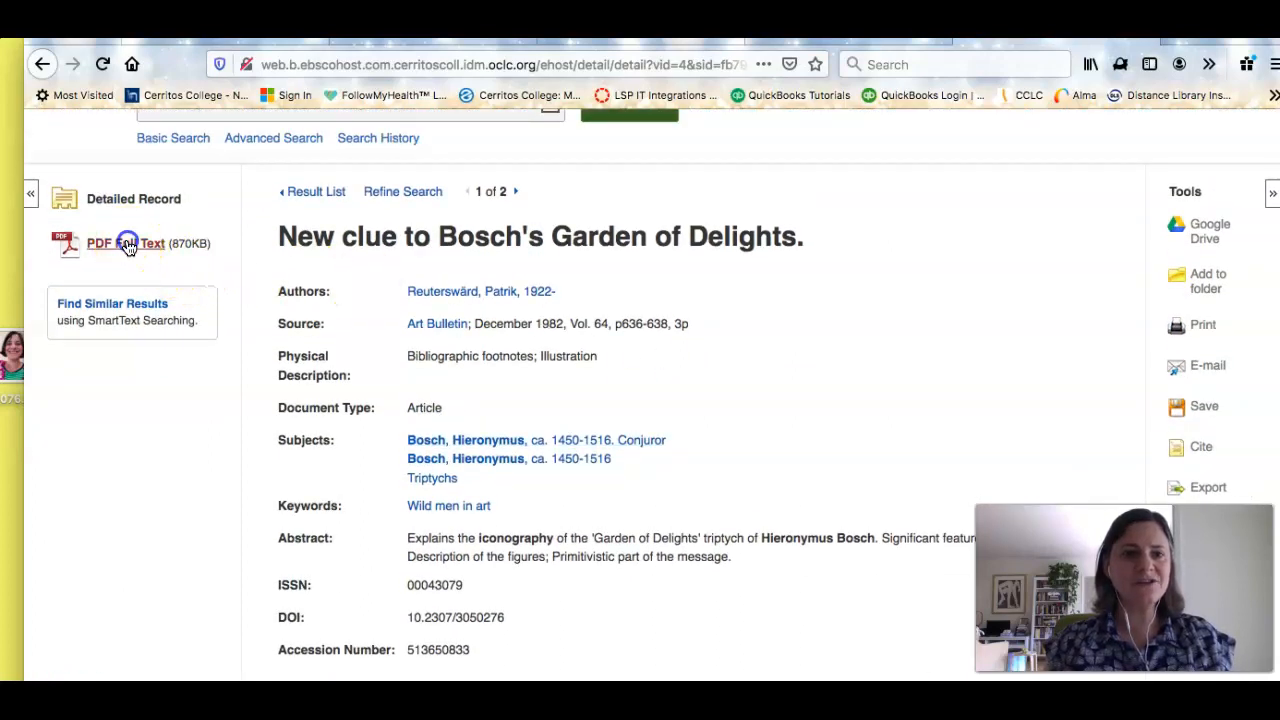
click(126, 243)
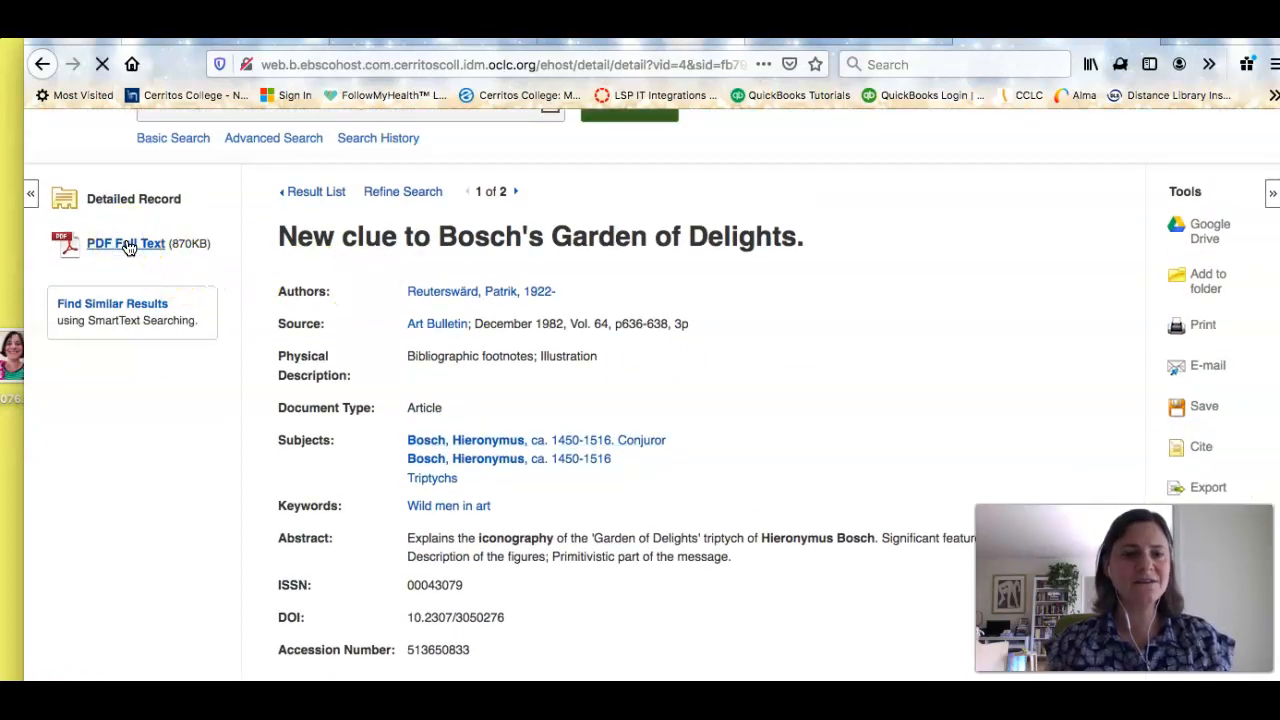
click(125, 243)
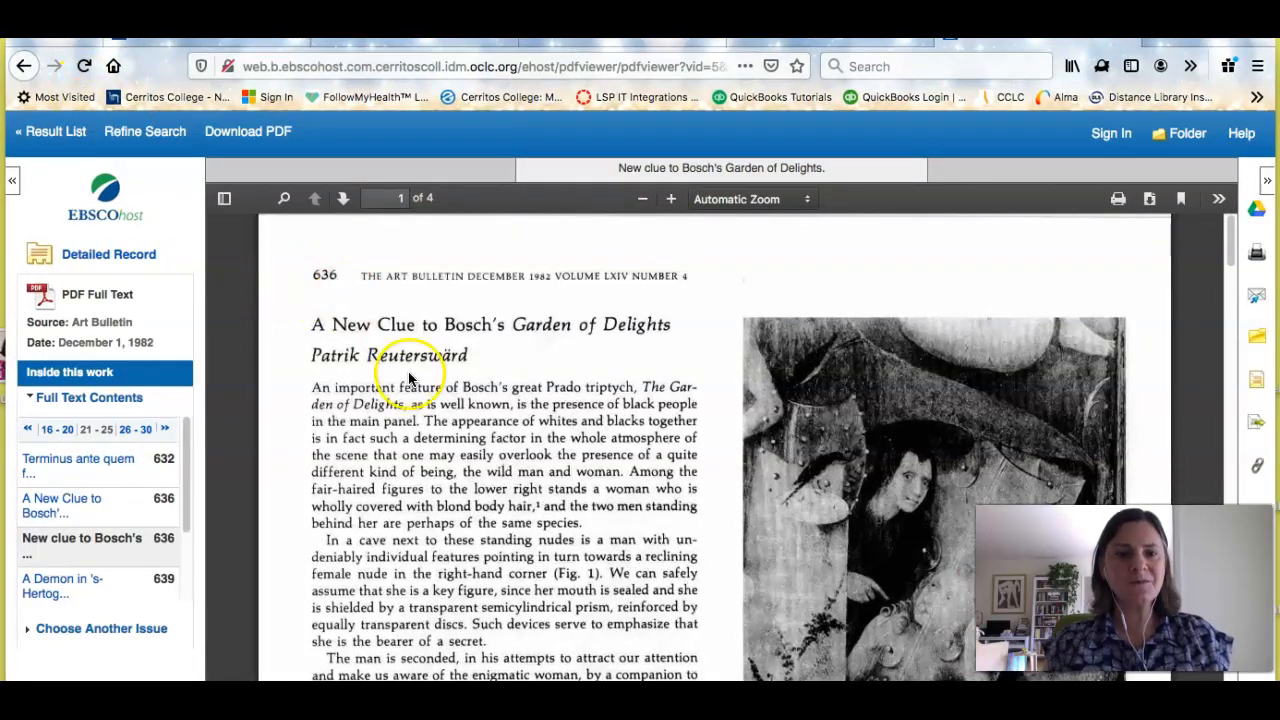
scroll(down, 3)
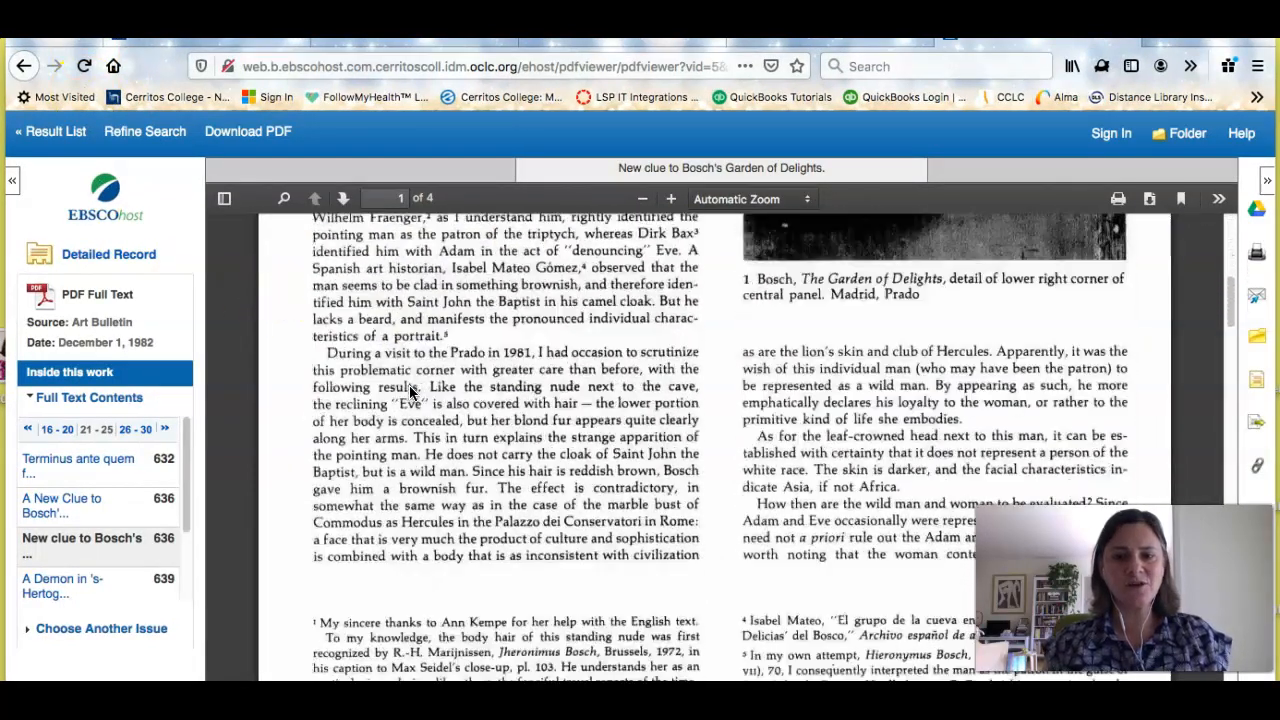
Look over the article's citation formats, then return to the result list
click(343, 197)
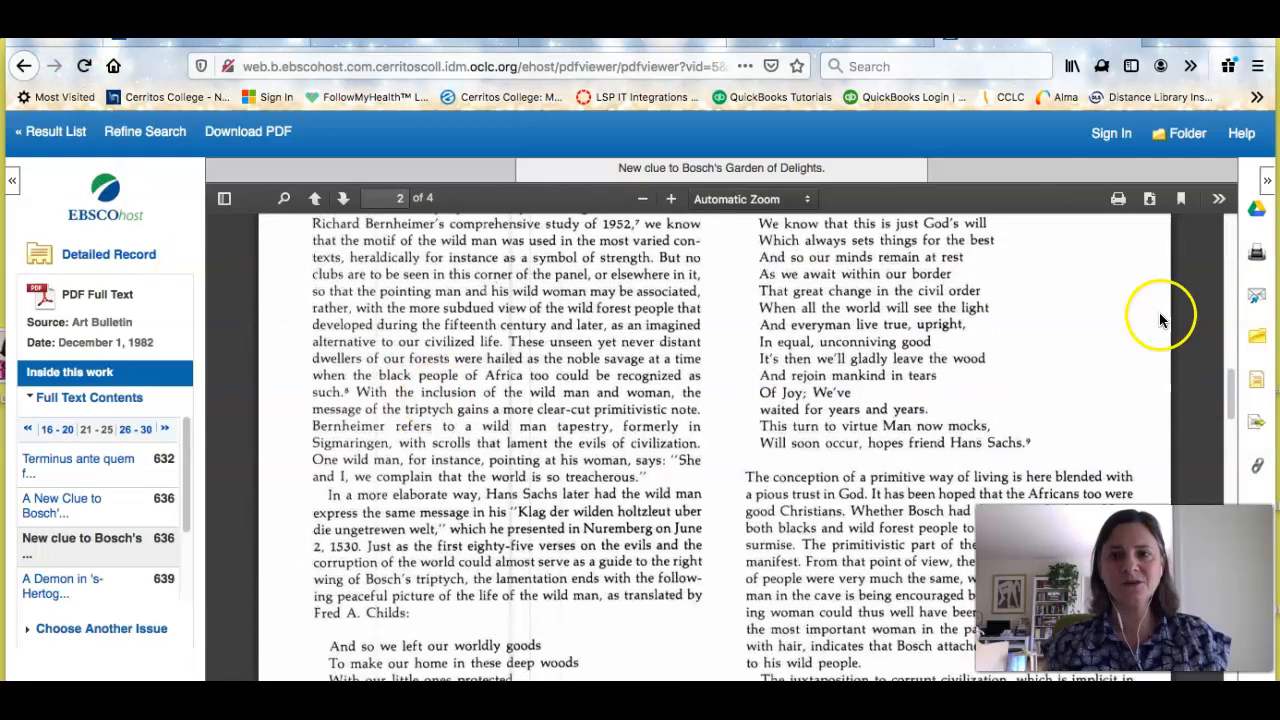
mouse_move(1015, 363)
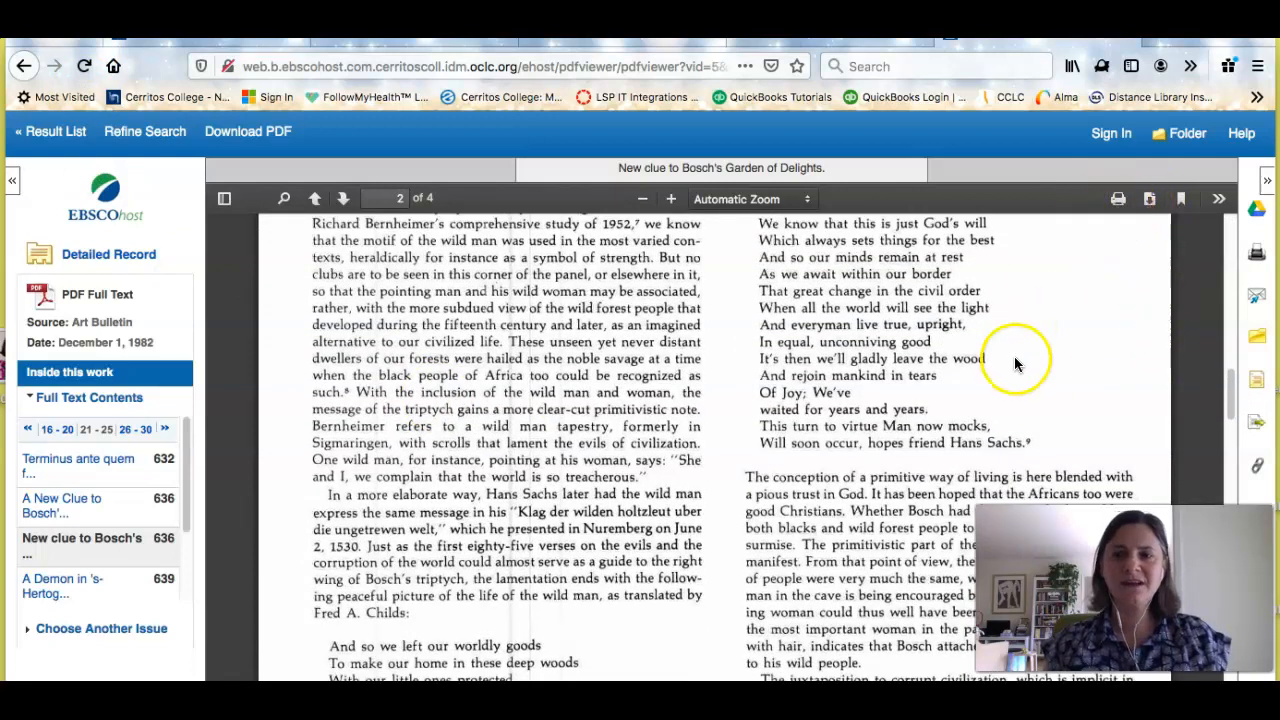
mouse_move(1258, 210)
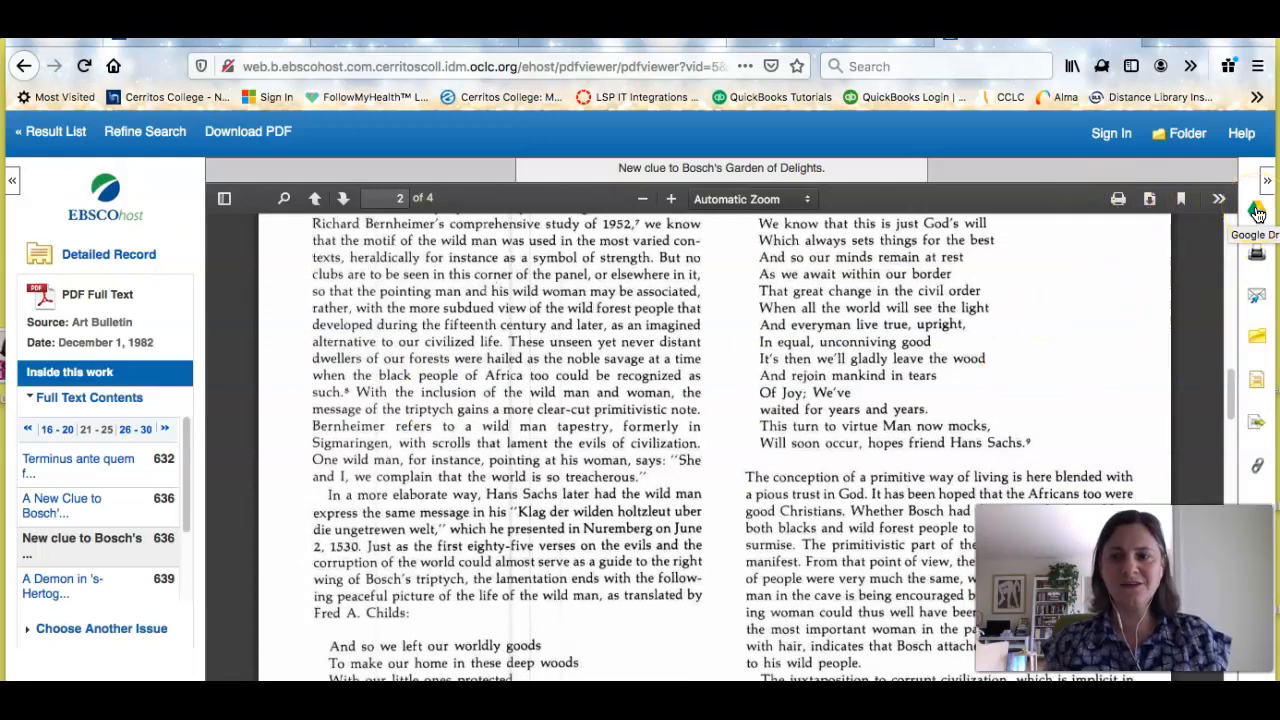
mouse_move(1257, 385)
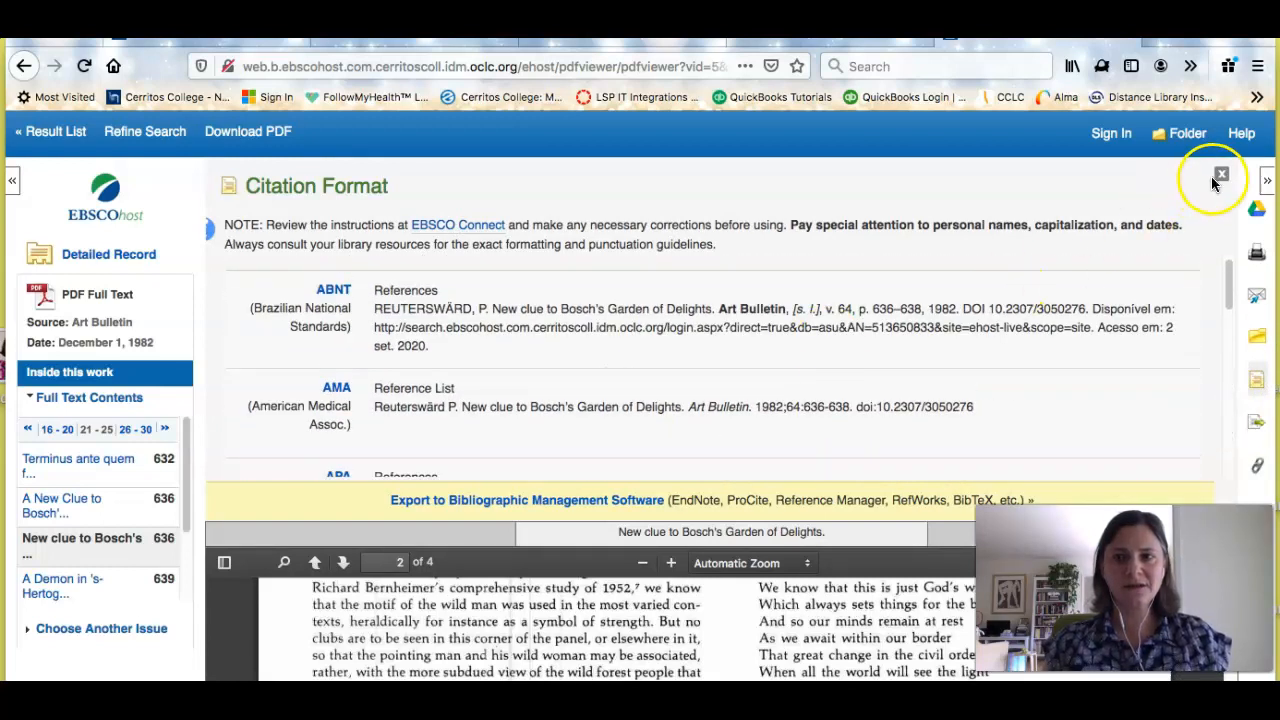
click(1221, 177)
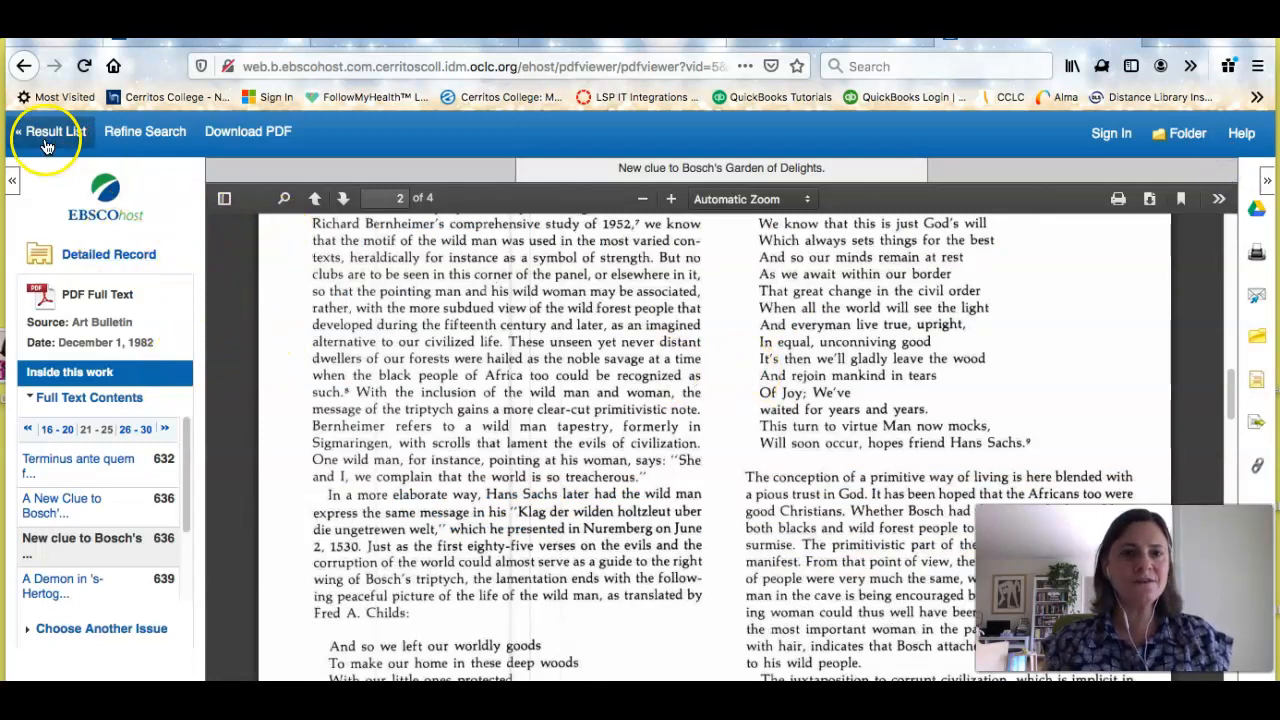
click(50, 131)
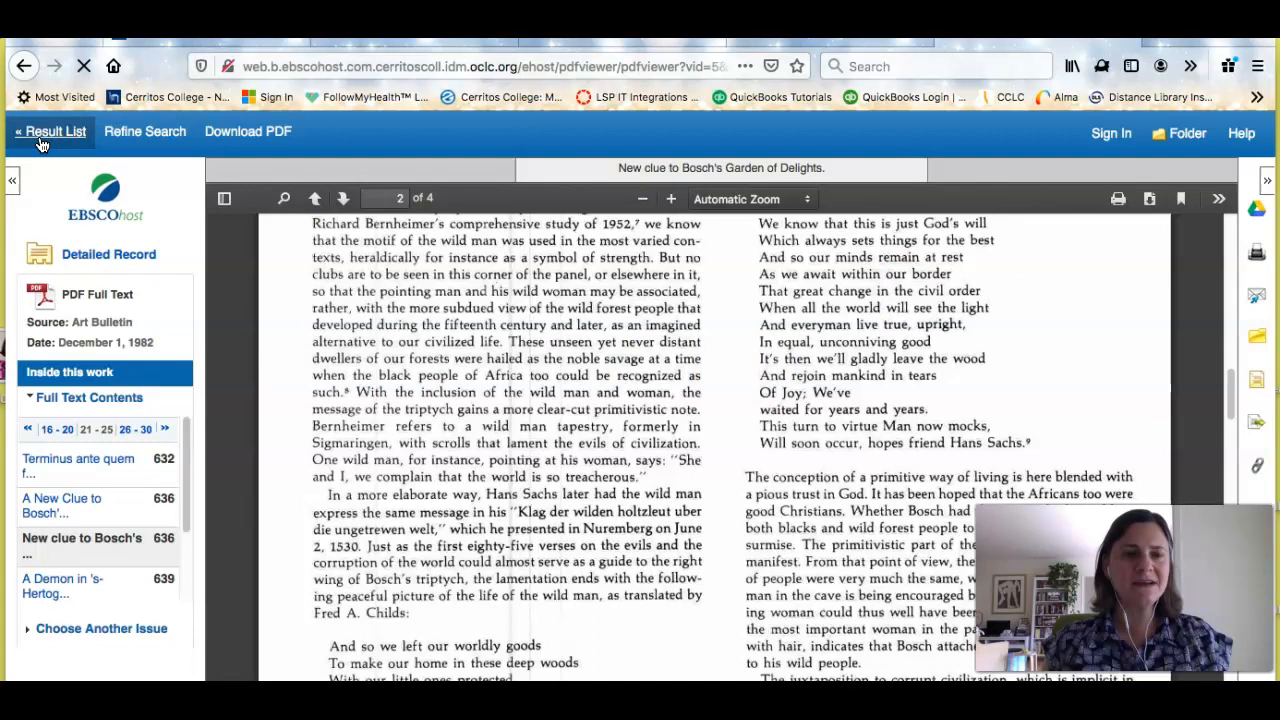
Change the query to "hieronymus bosch" AND style and browse the 3 full-text peer-reviewed results
click(50, 131)
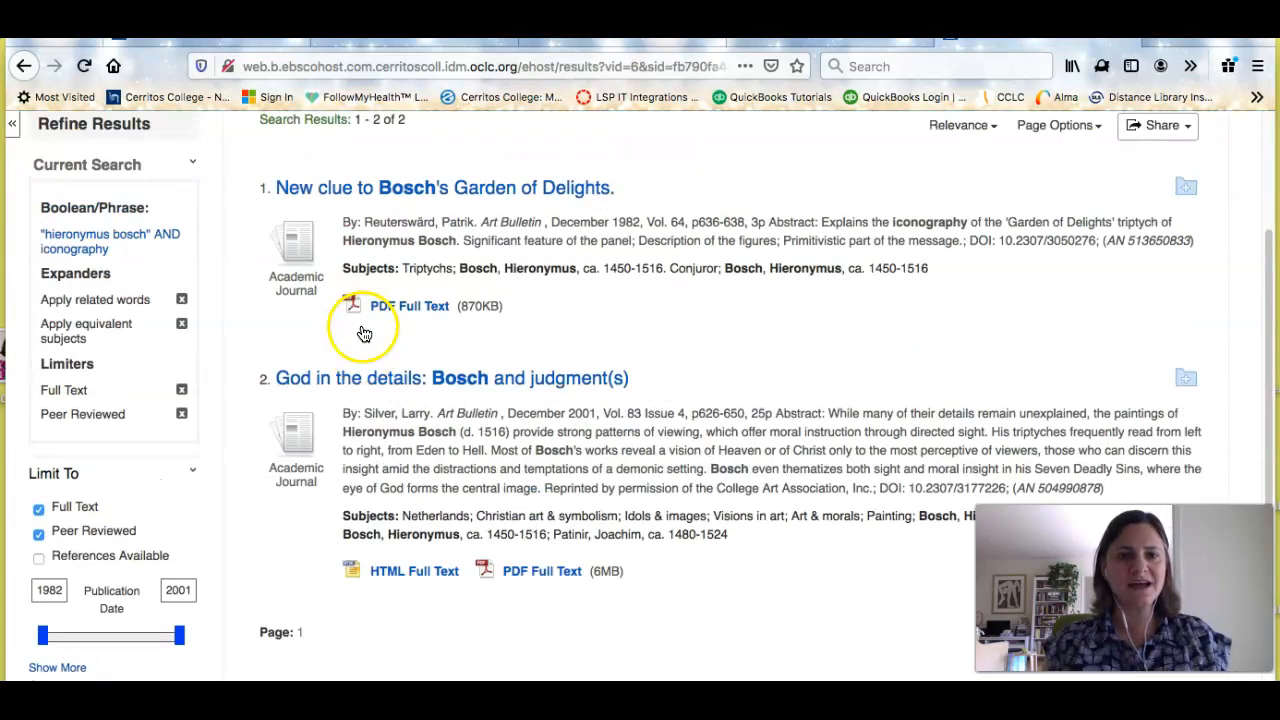
scroll(up, 3)
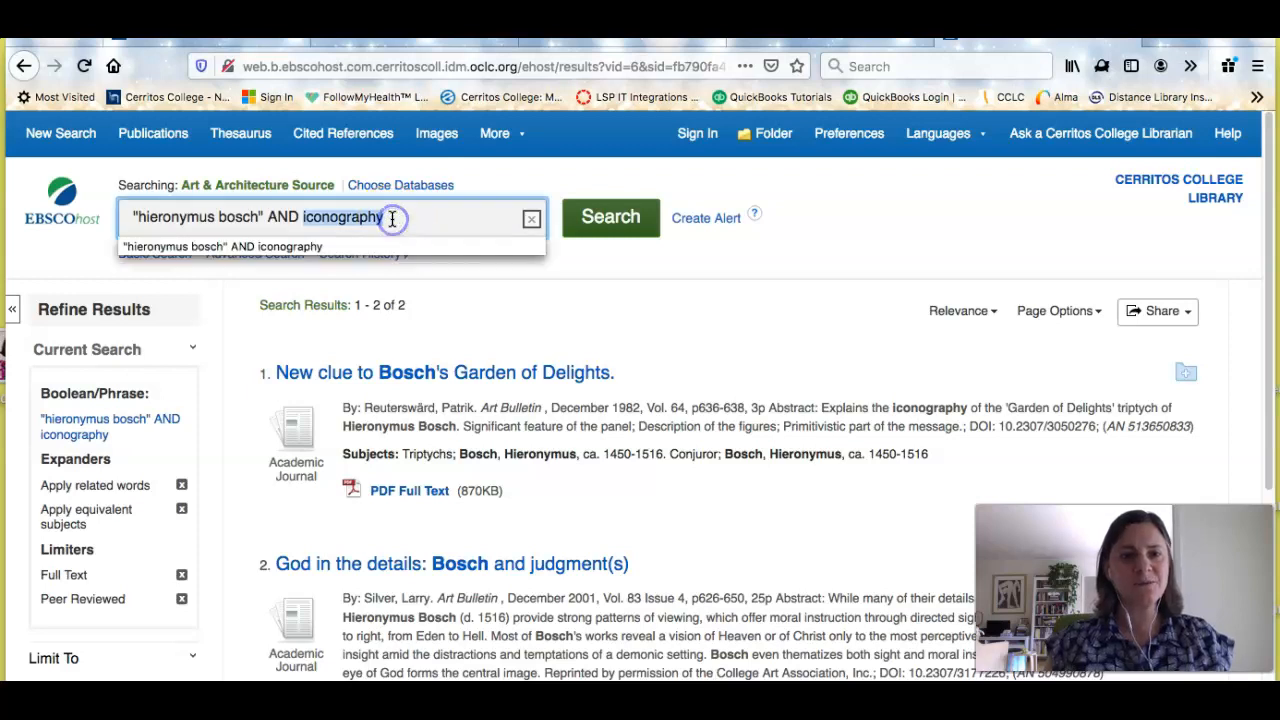
text(style)
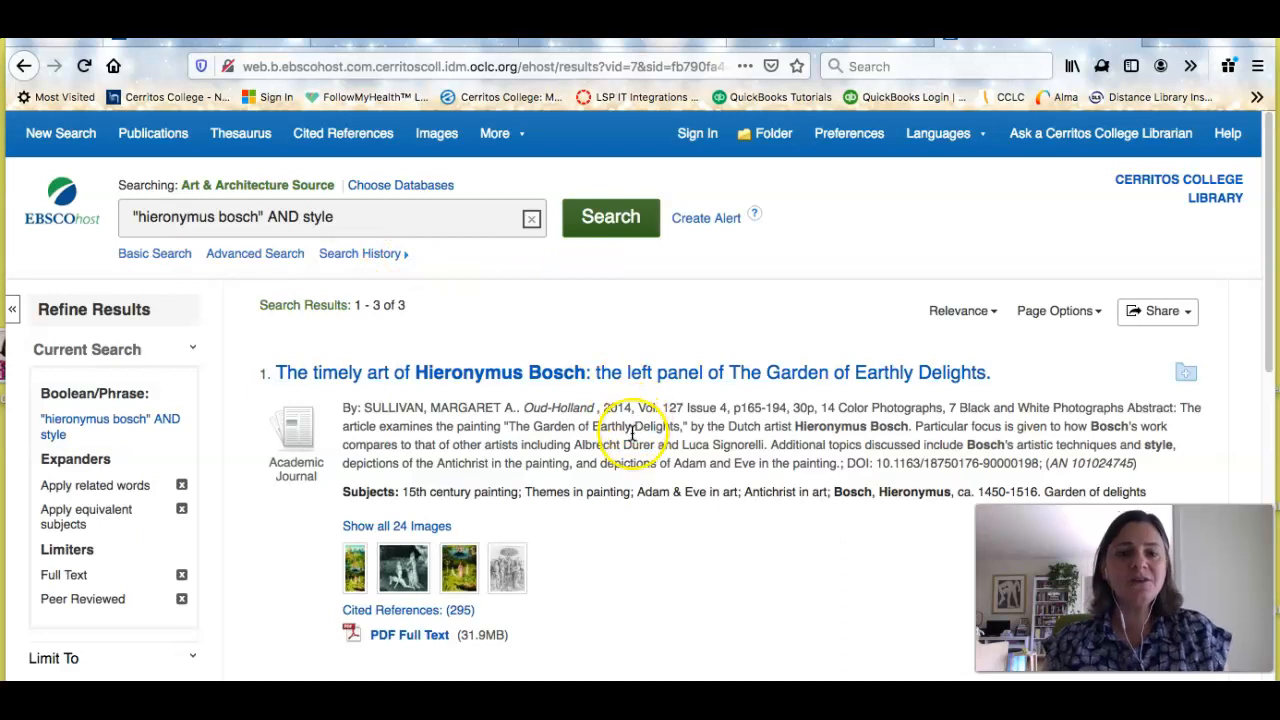
scroll(down, 3)
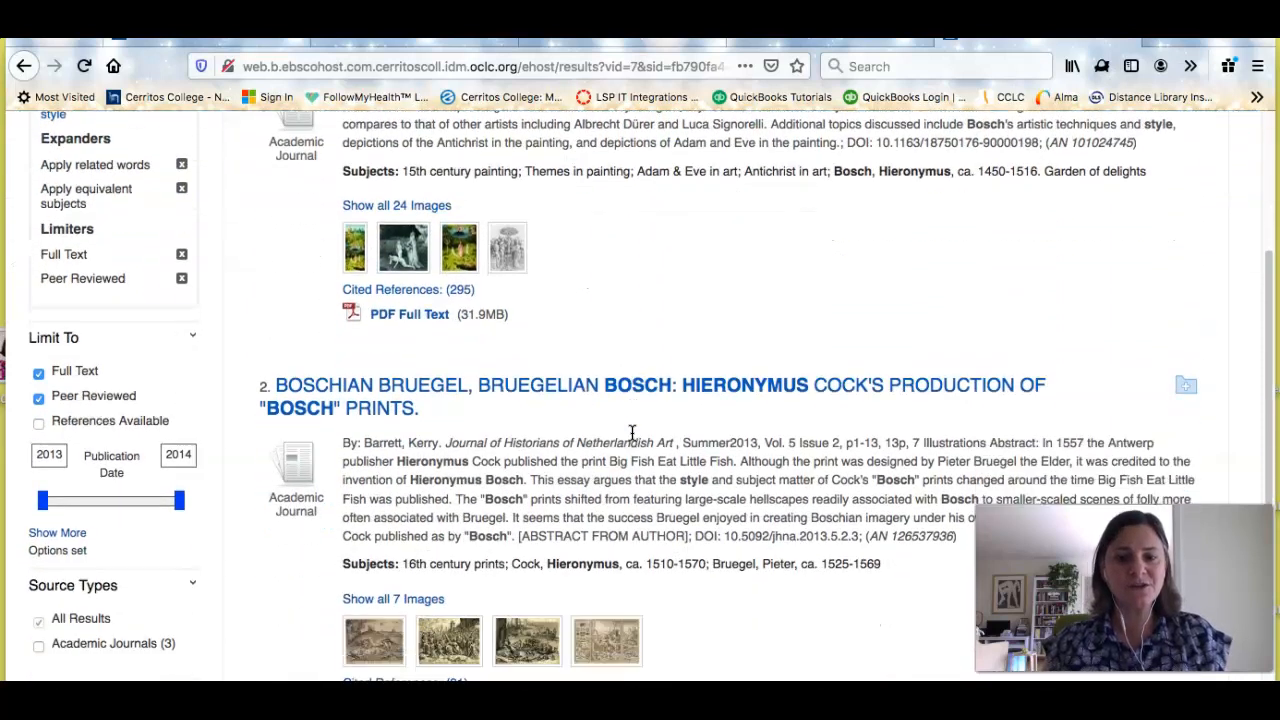
scroll(down, 3)
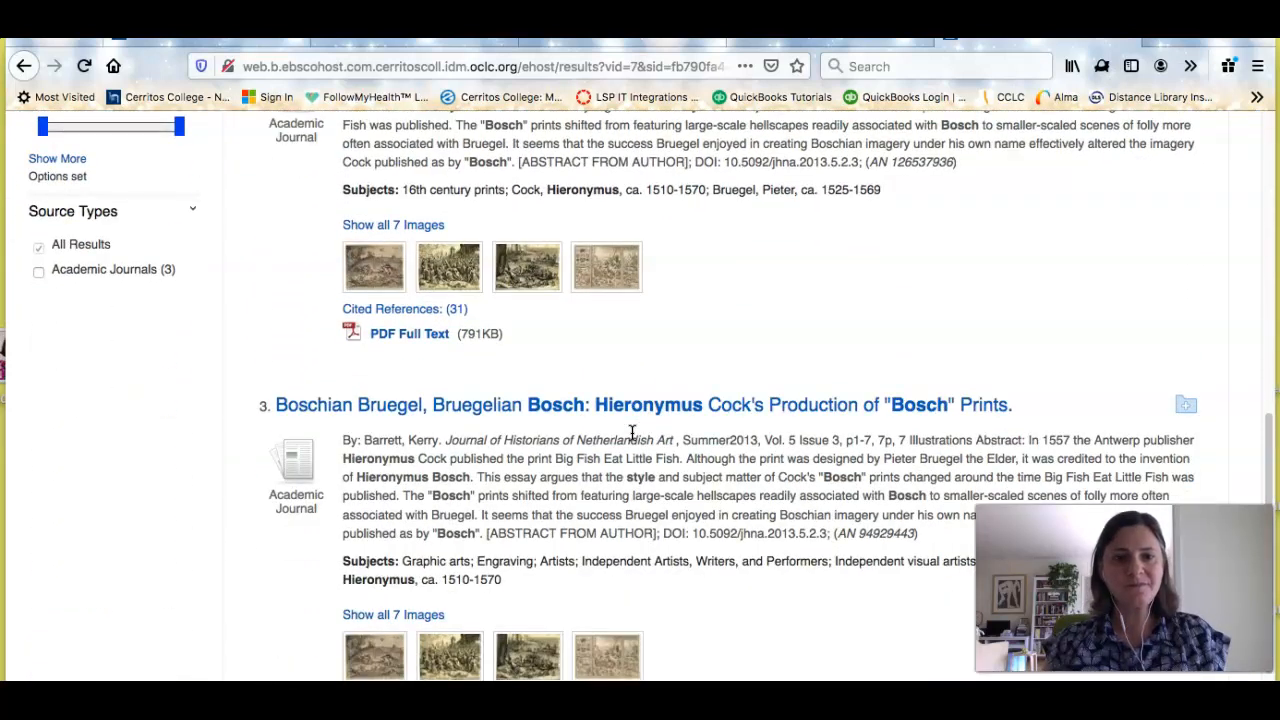
scroll(up, 3)
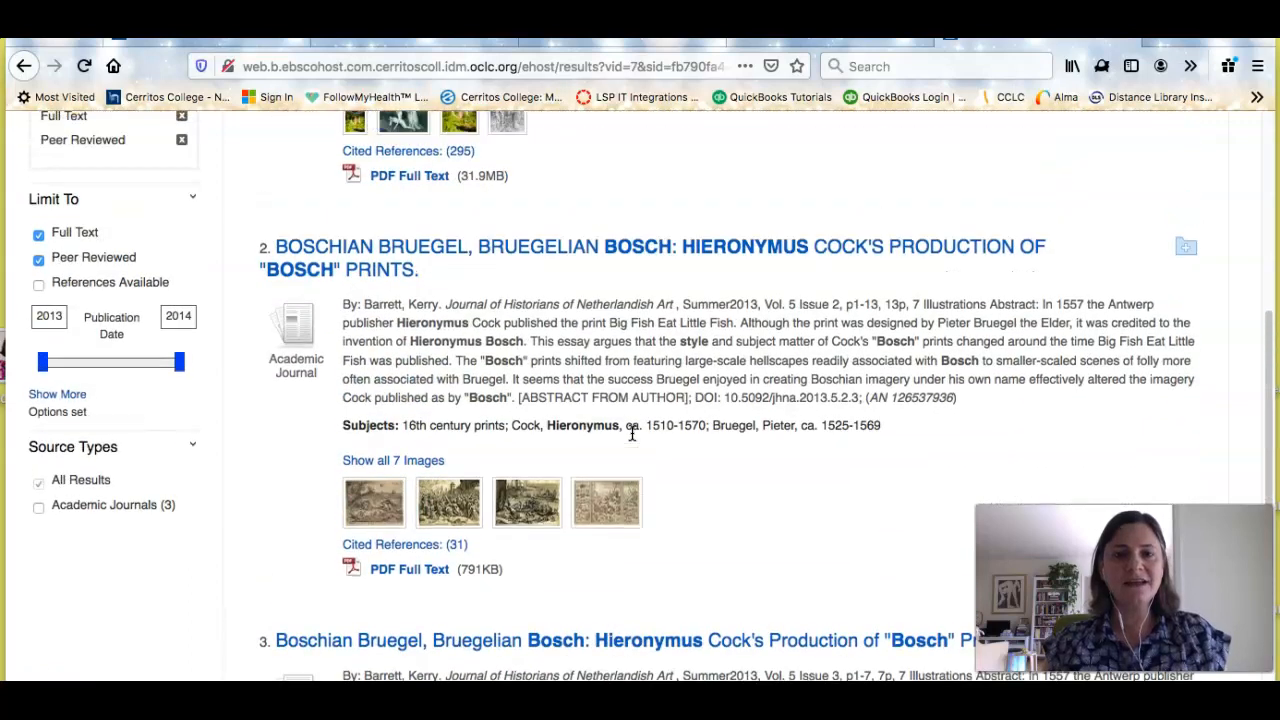
scroll(up, 3)
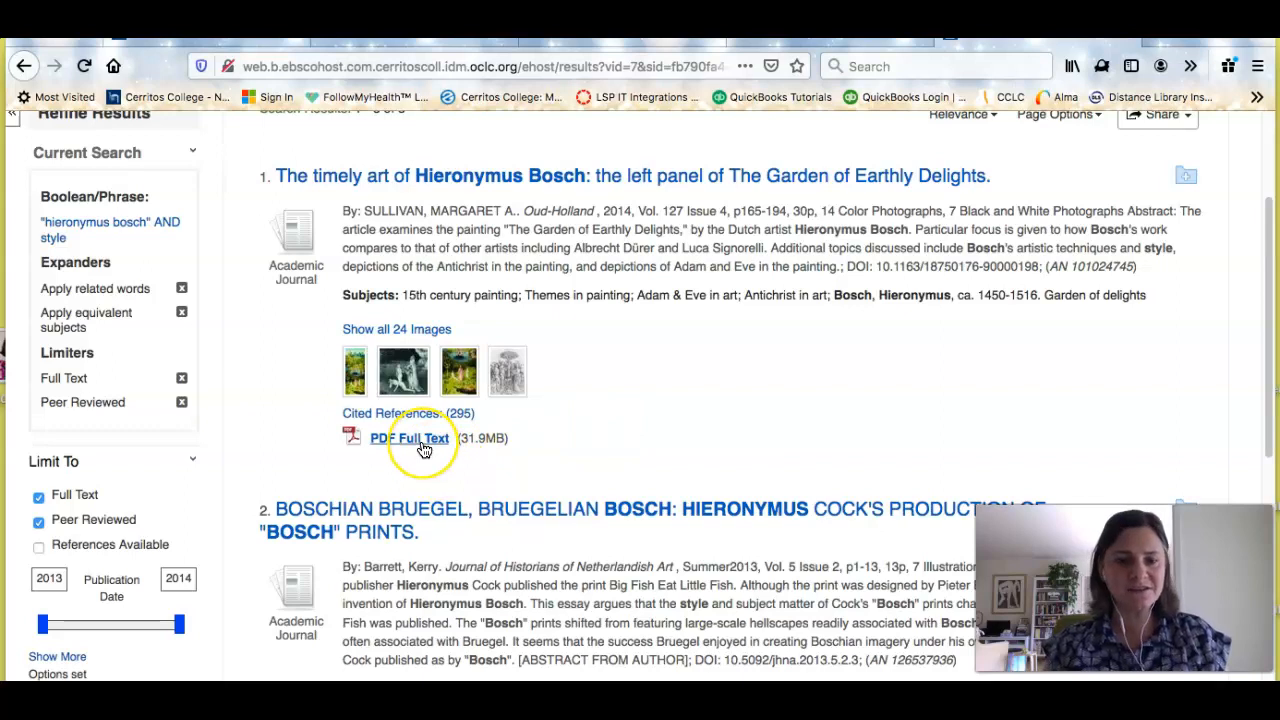
scroll(up, 3)
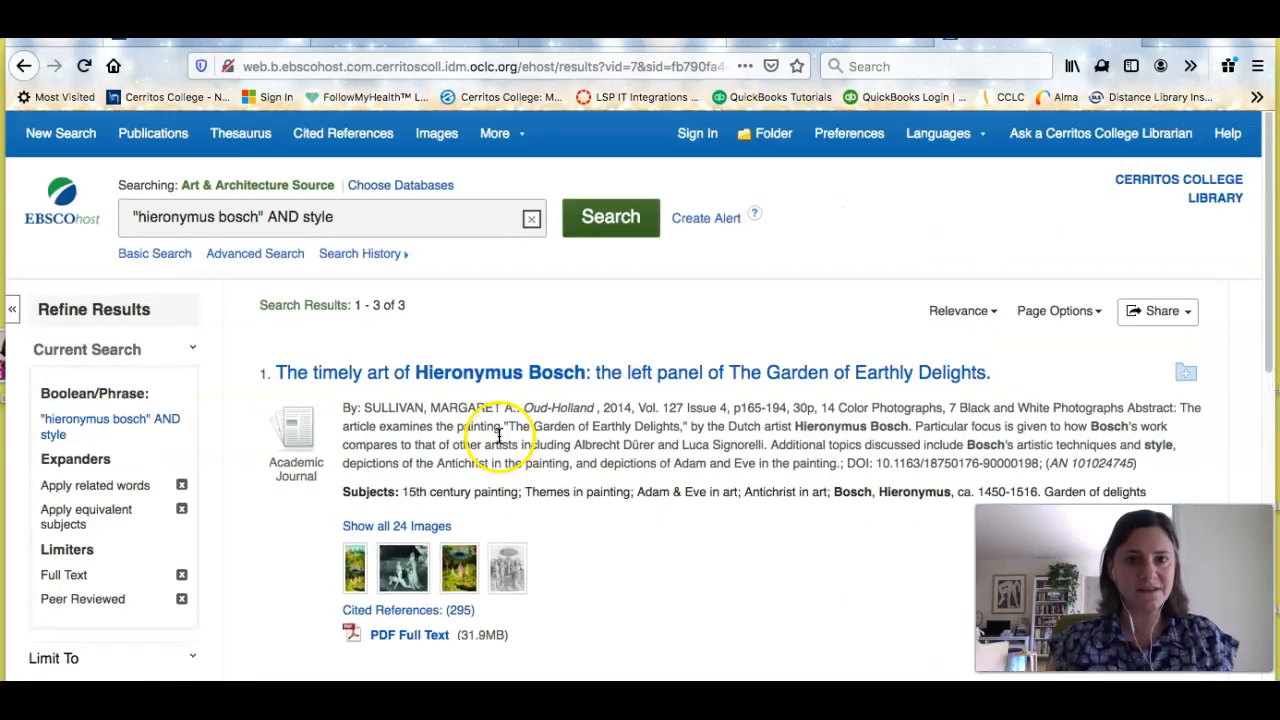
mouse_move(670, 47)
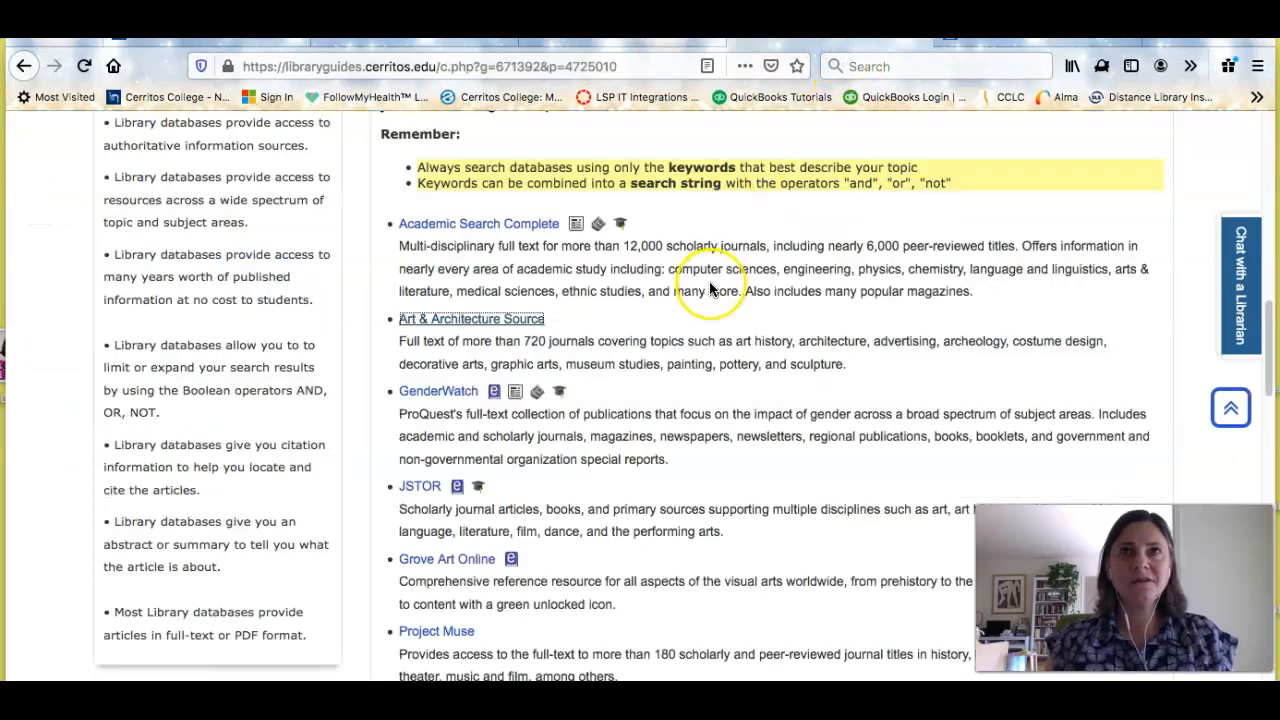
mouse_move(710, 290)
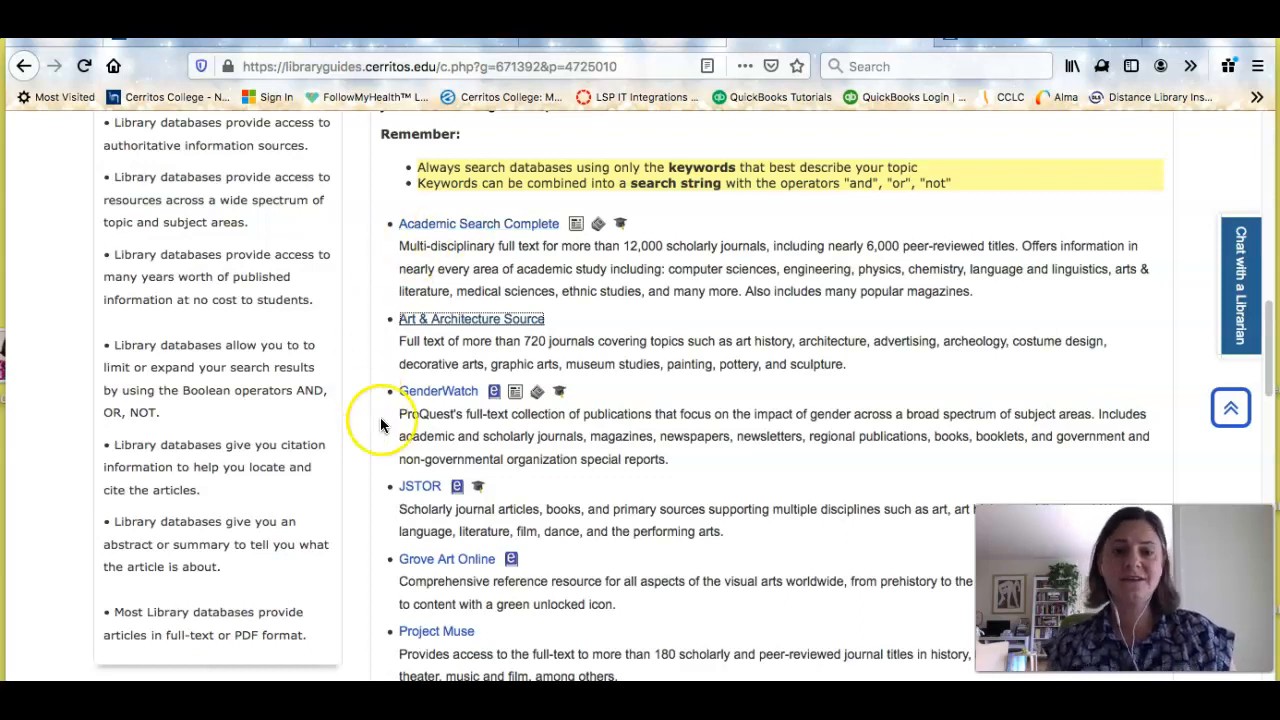
Open and close the librarian chat on the Art 102 guide, then scroll to its top
scroll(down, 3)
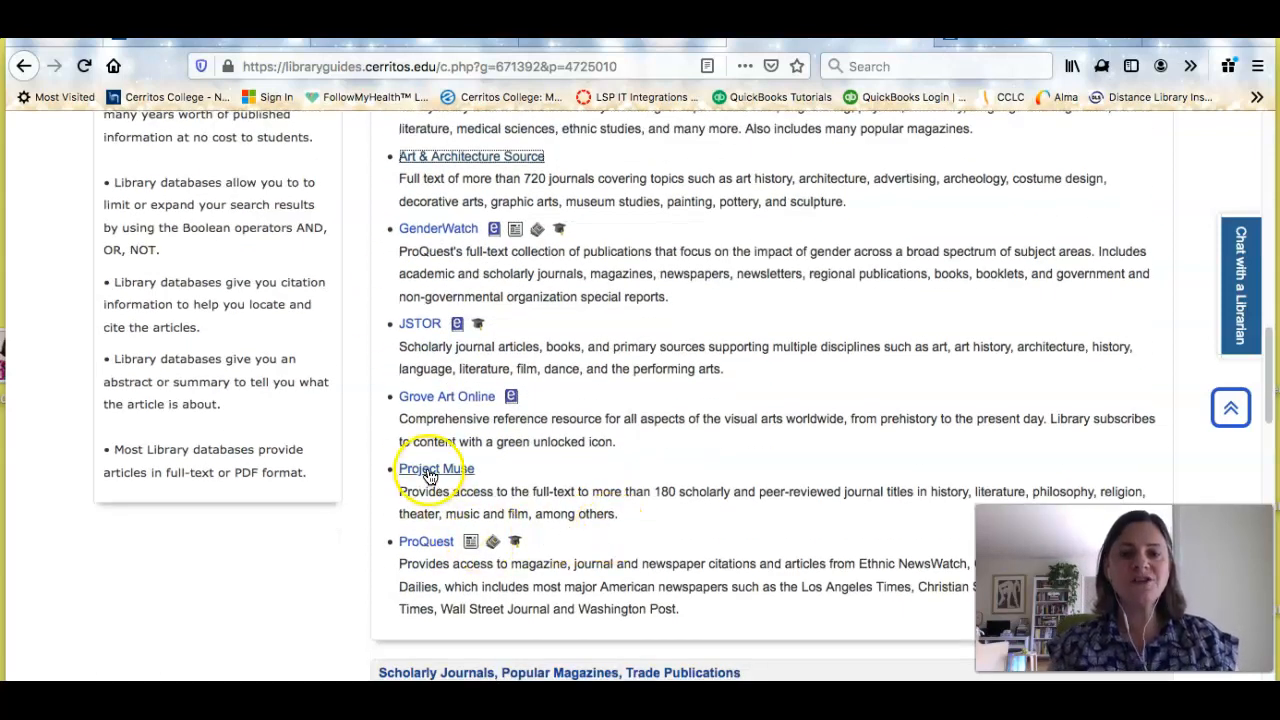
scroll(up, 3)
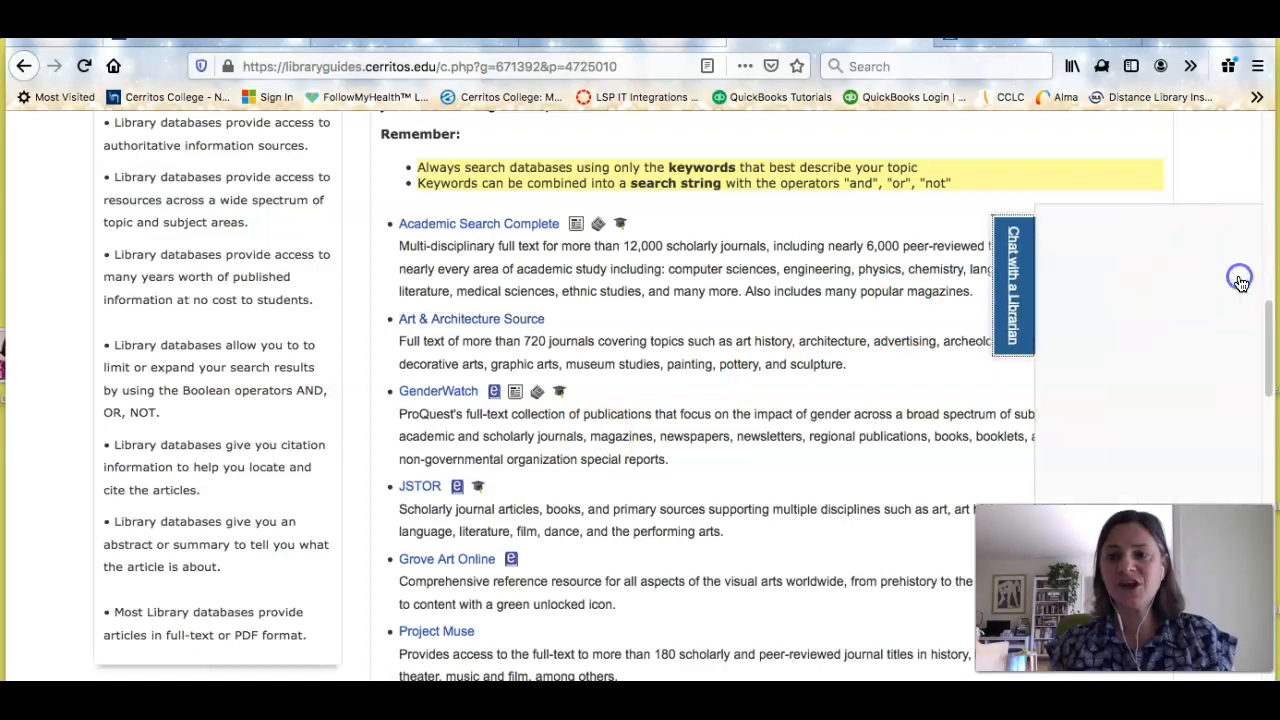
click(1012, 285)
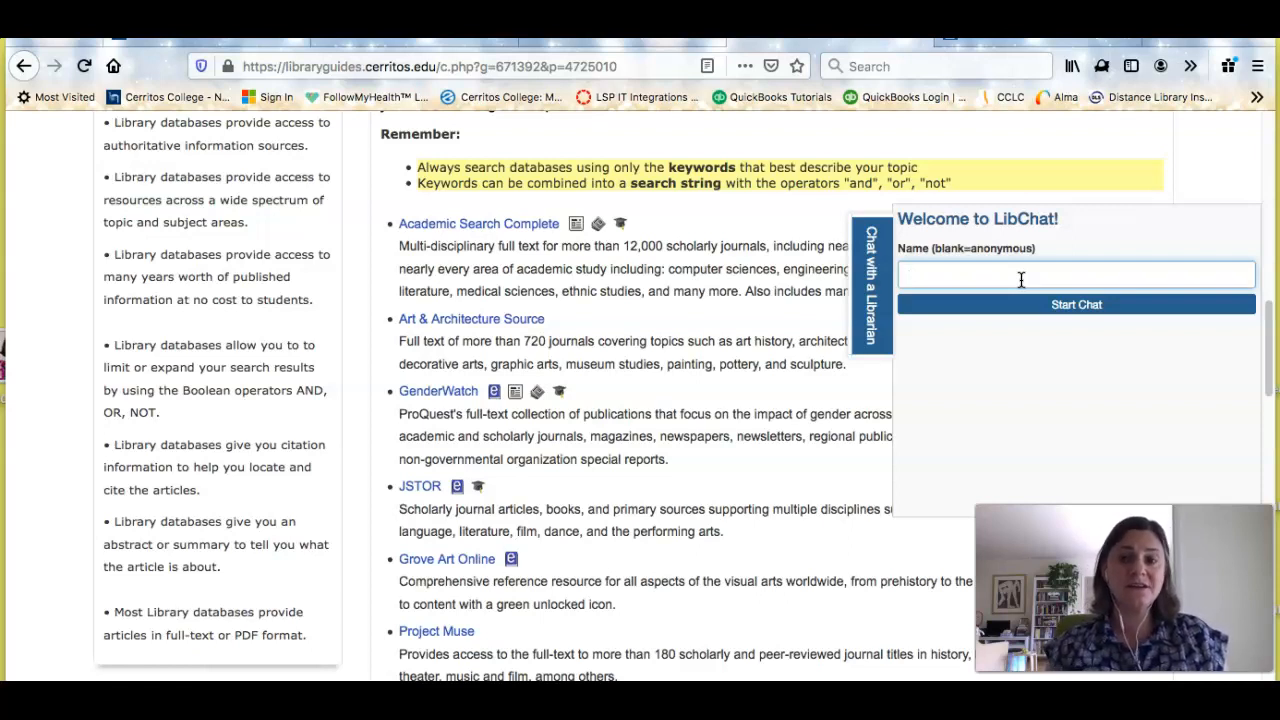
click(871, 285)
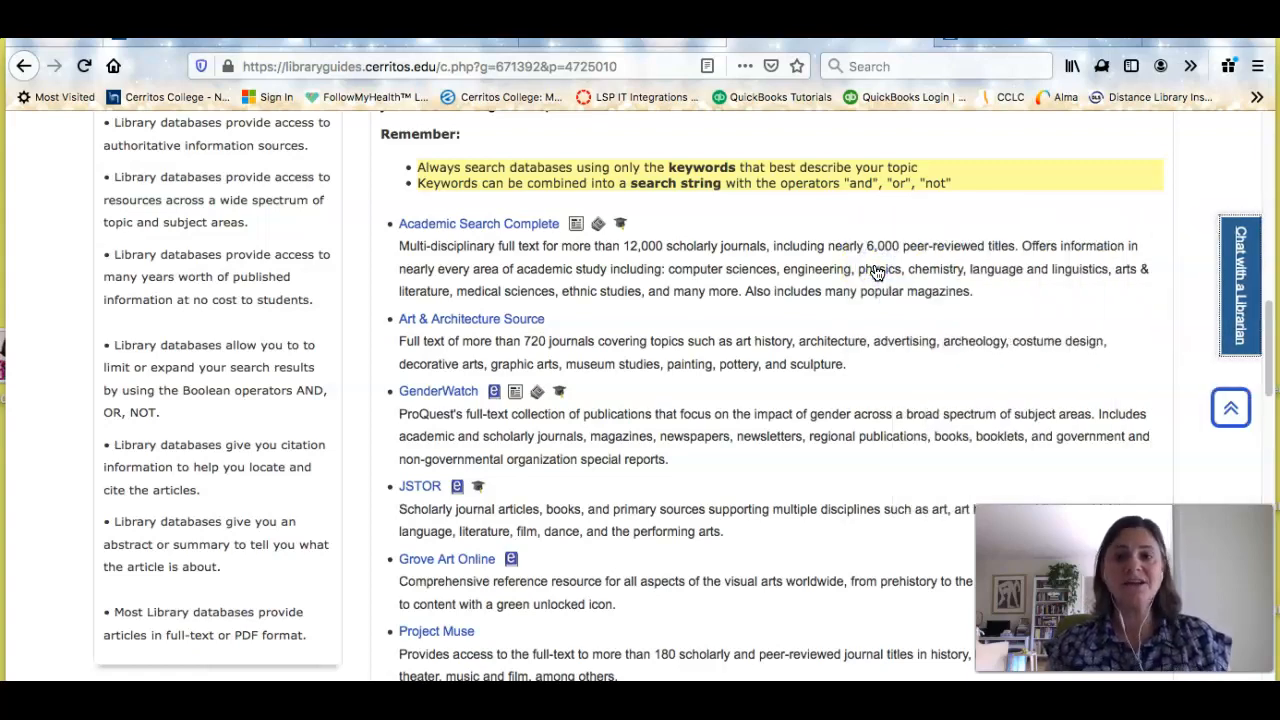
scroll(up, 3)
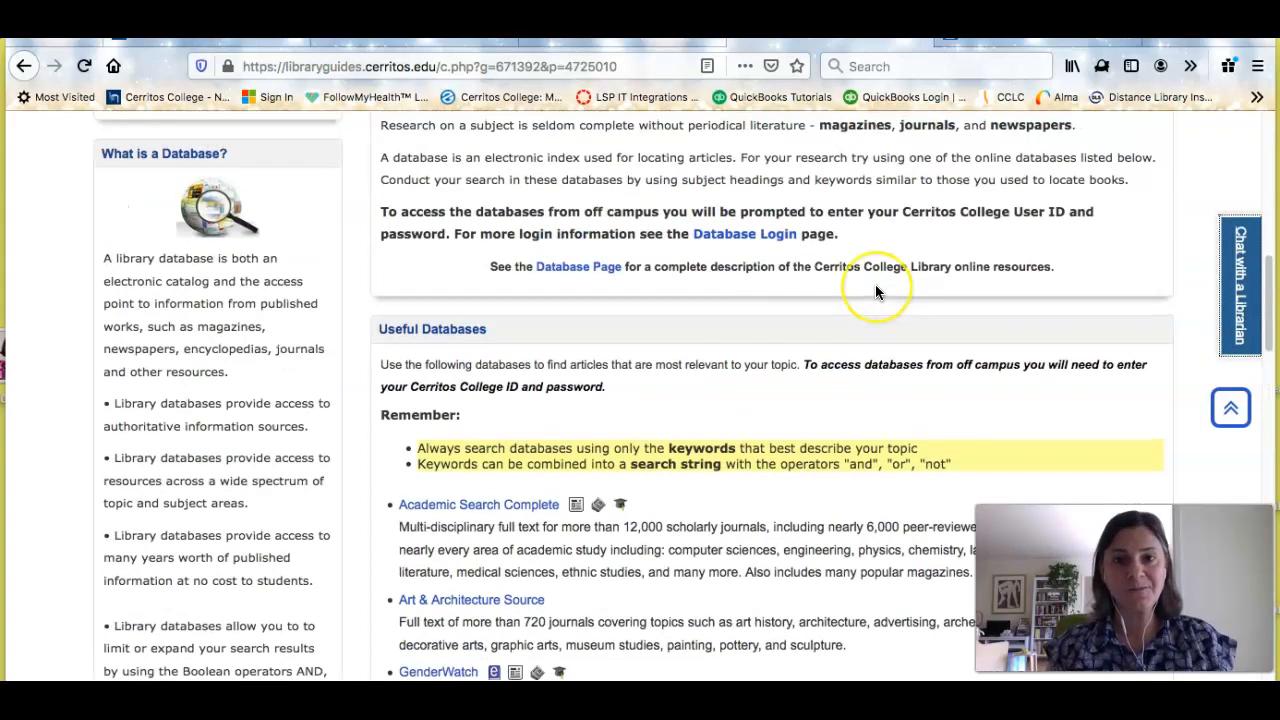
scroll(up, 3)
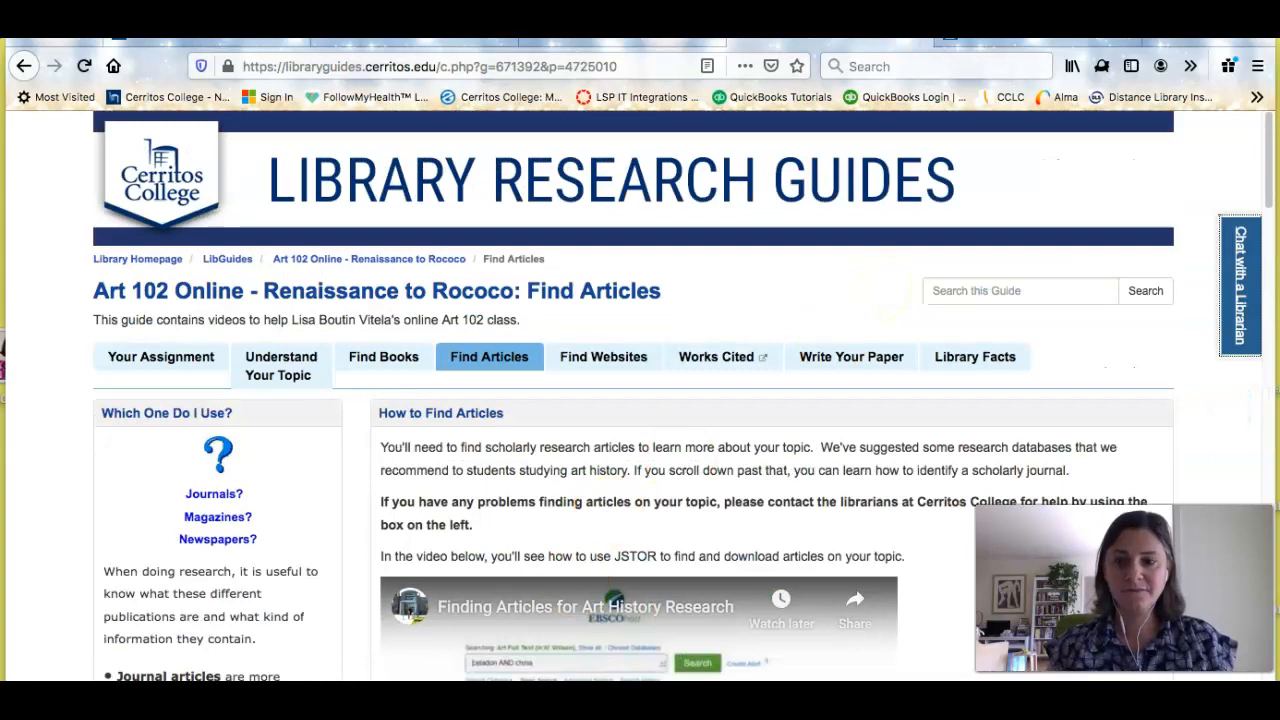